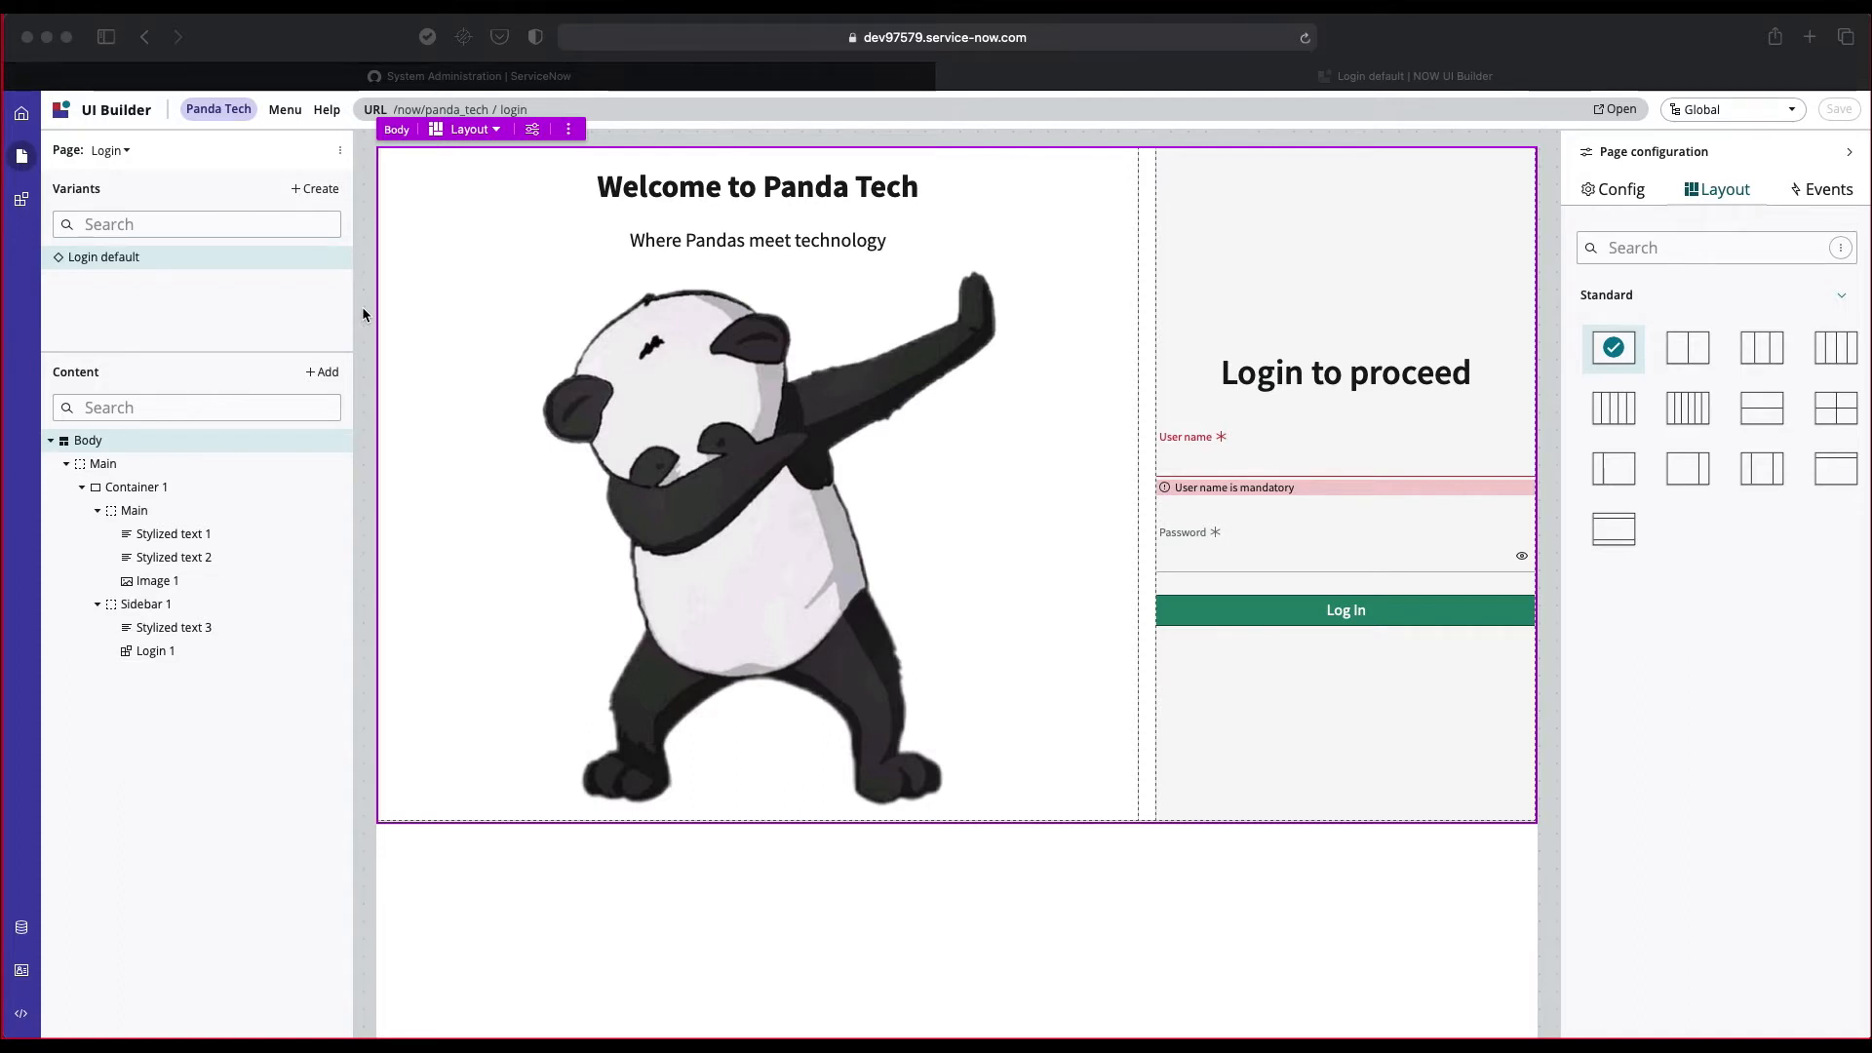
mouse_move(371, 277)
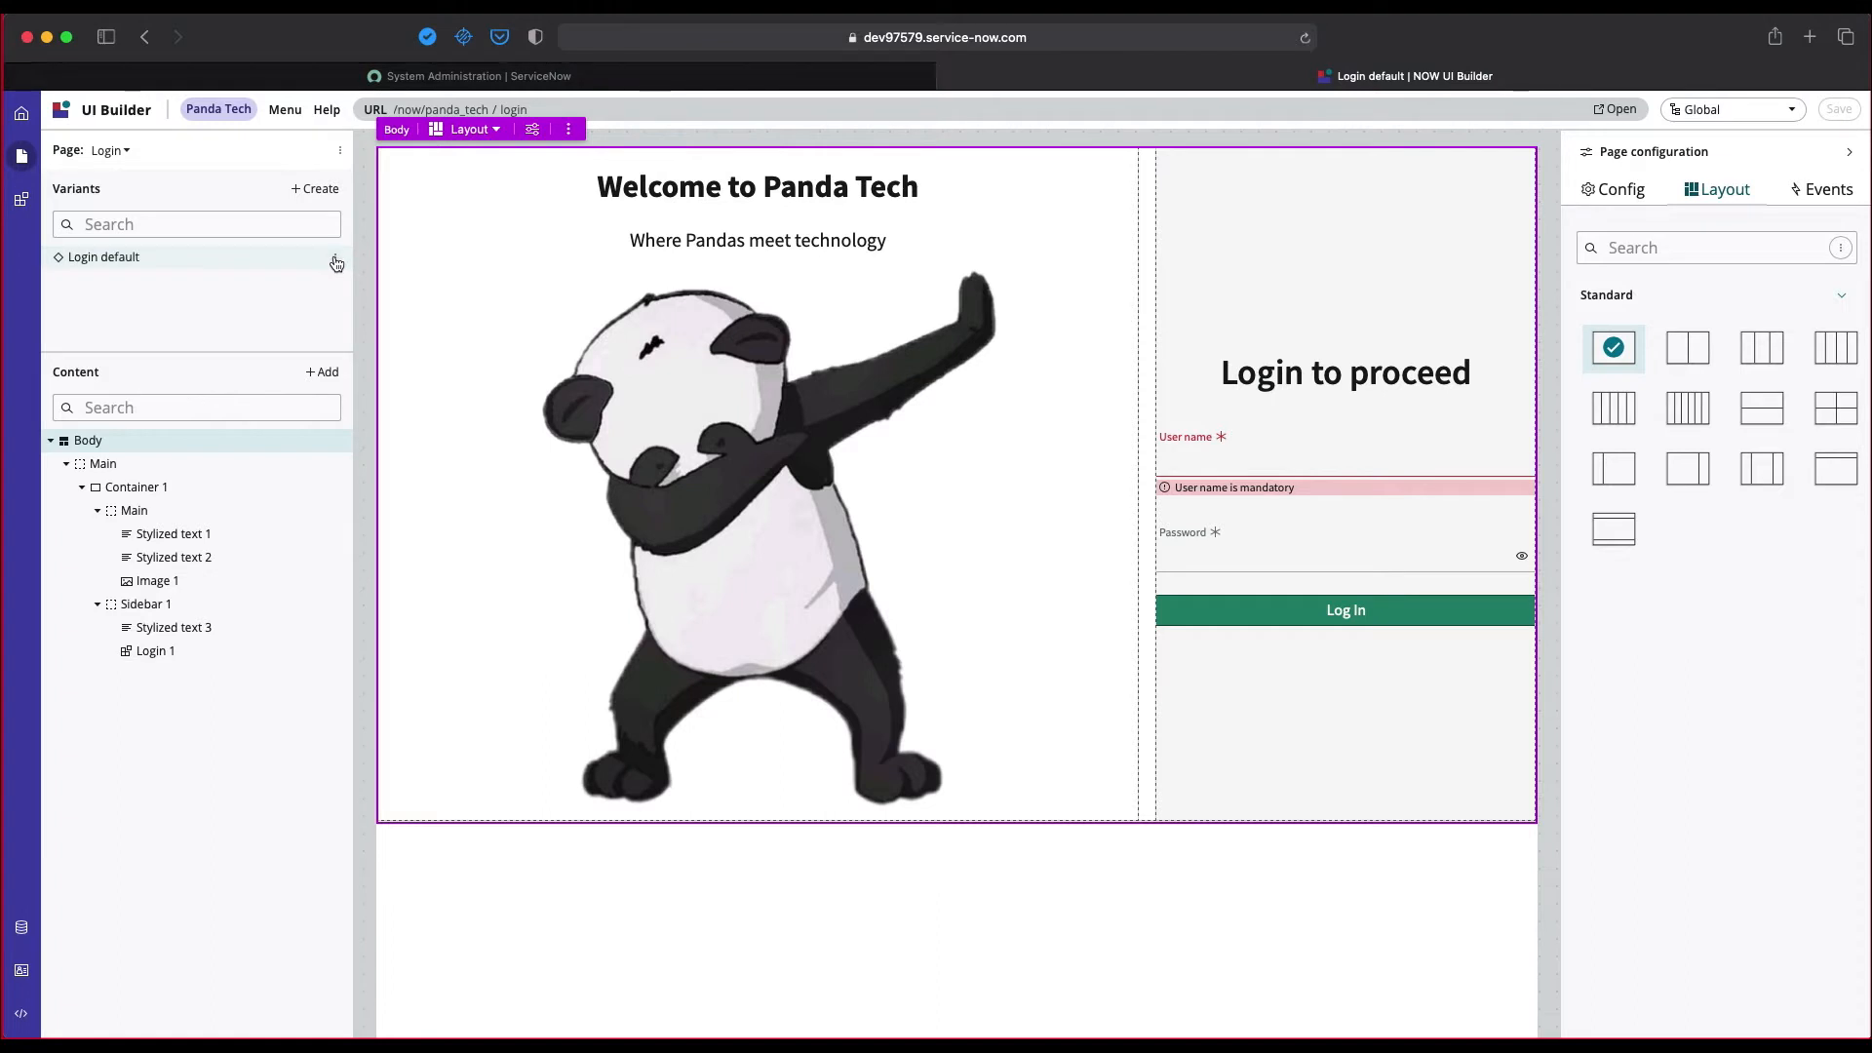
Step: Review the Login default variant's options and its variant settings without changing anything
click(336, 261)
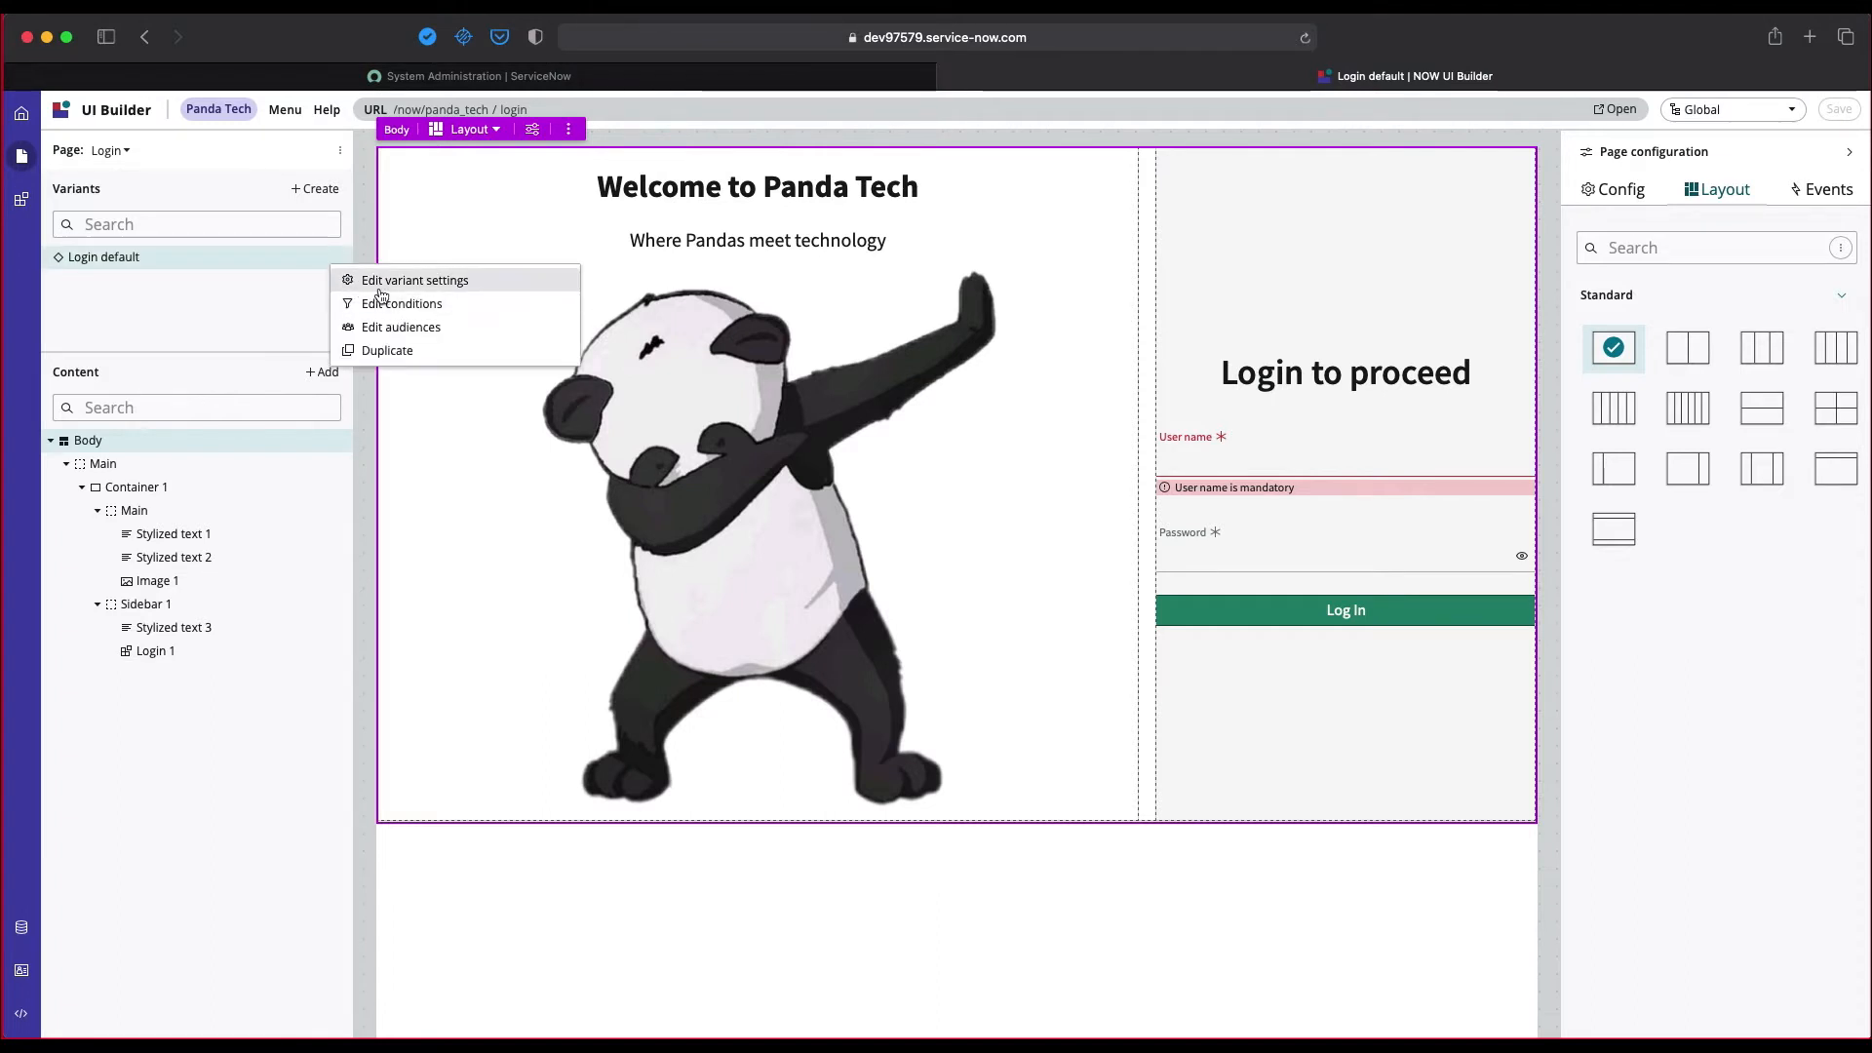
mouse_move(409, 330)
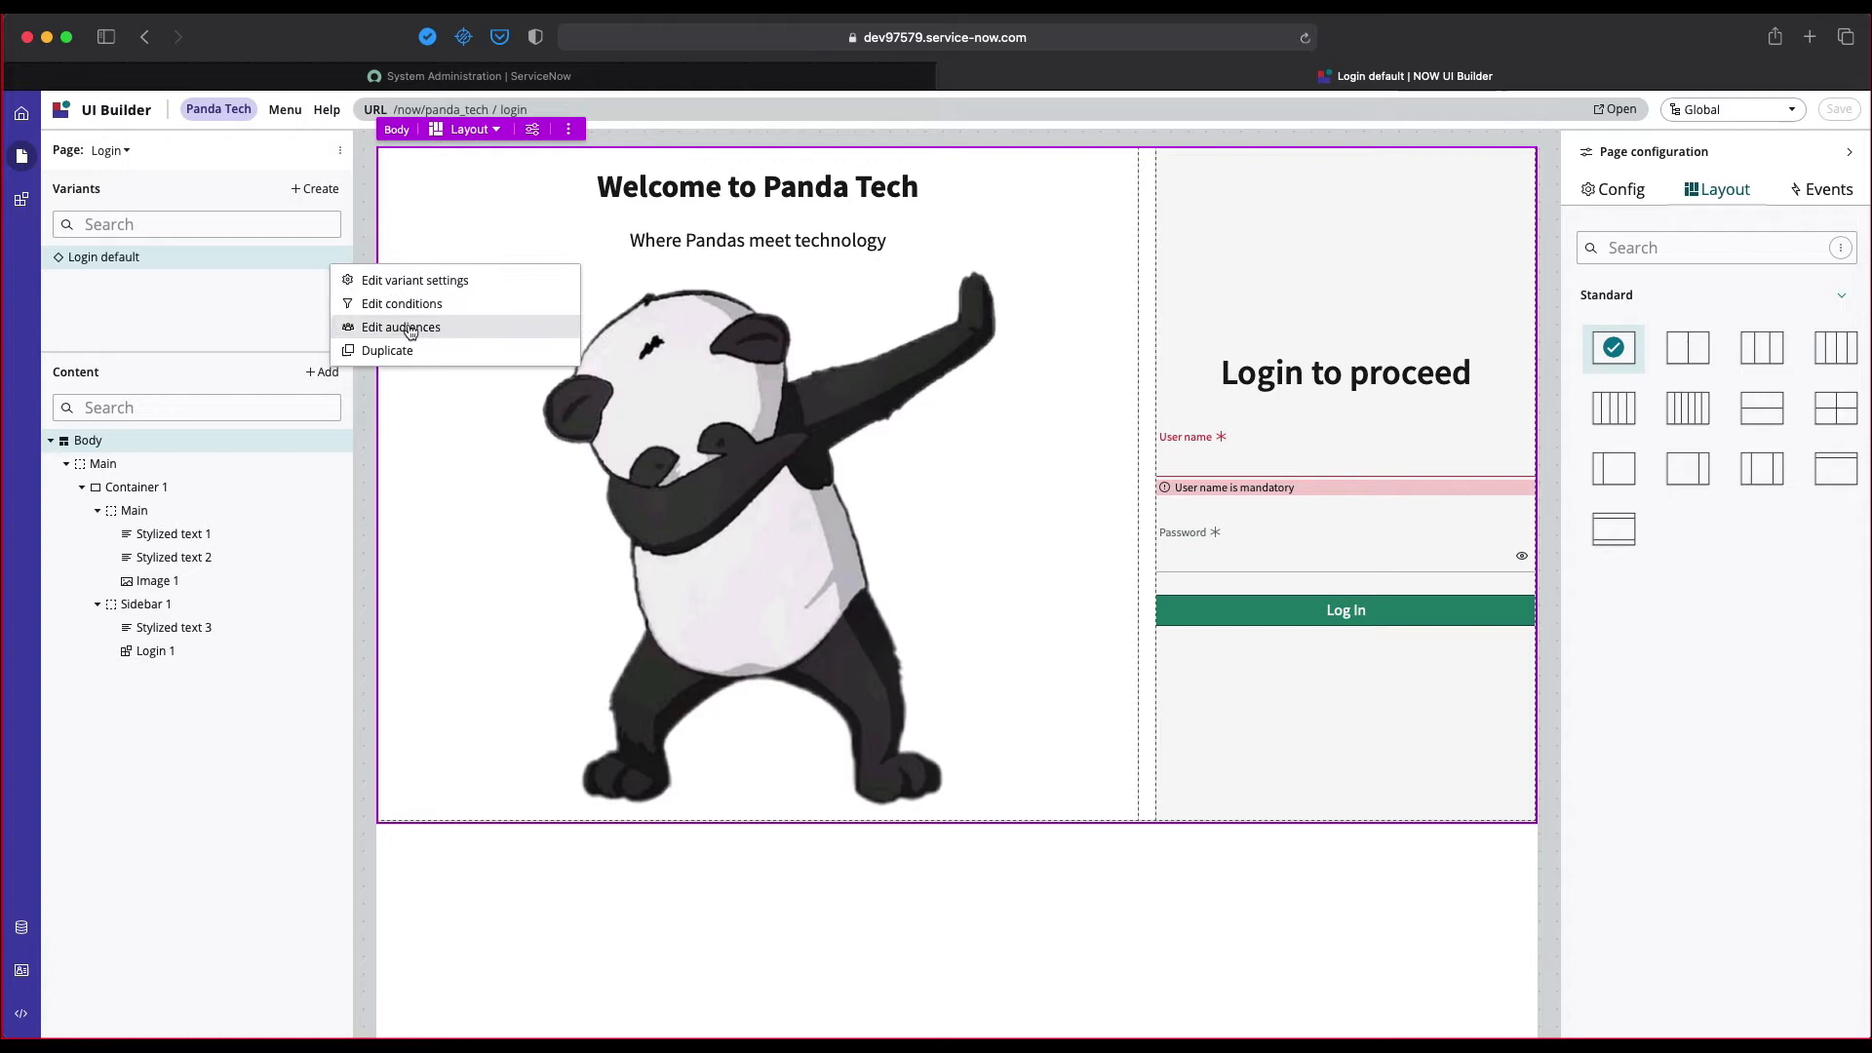
mouse_move(303, 322)
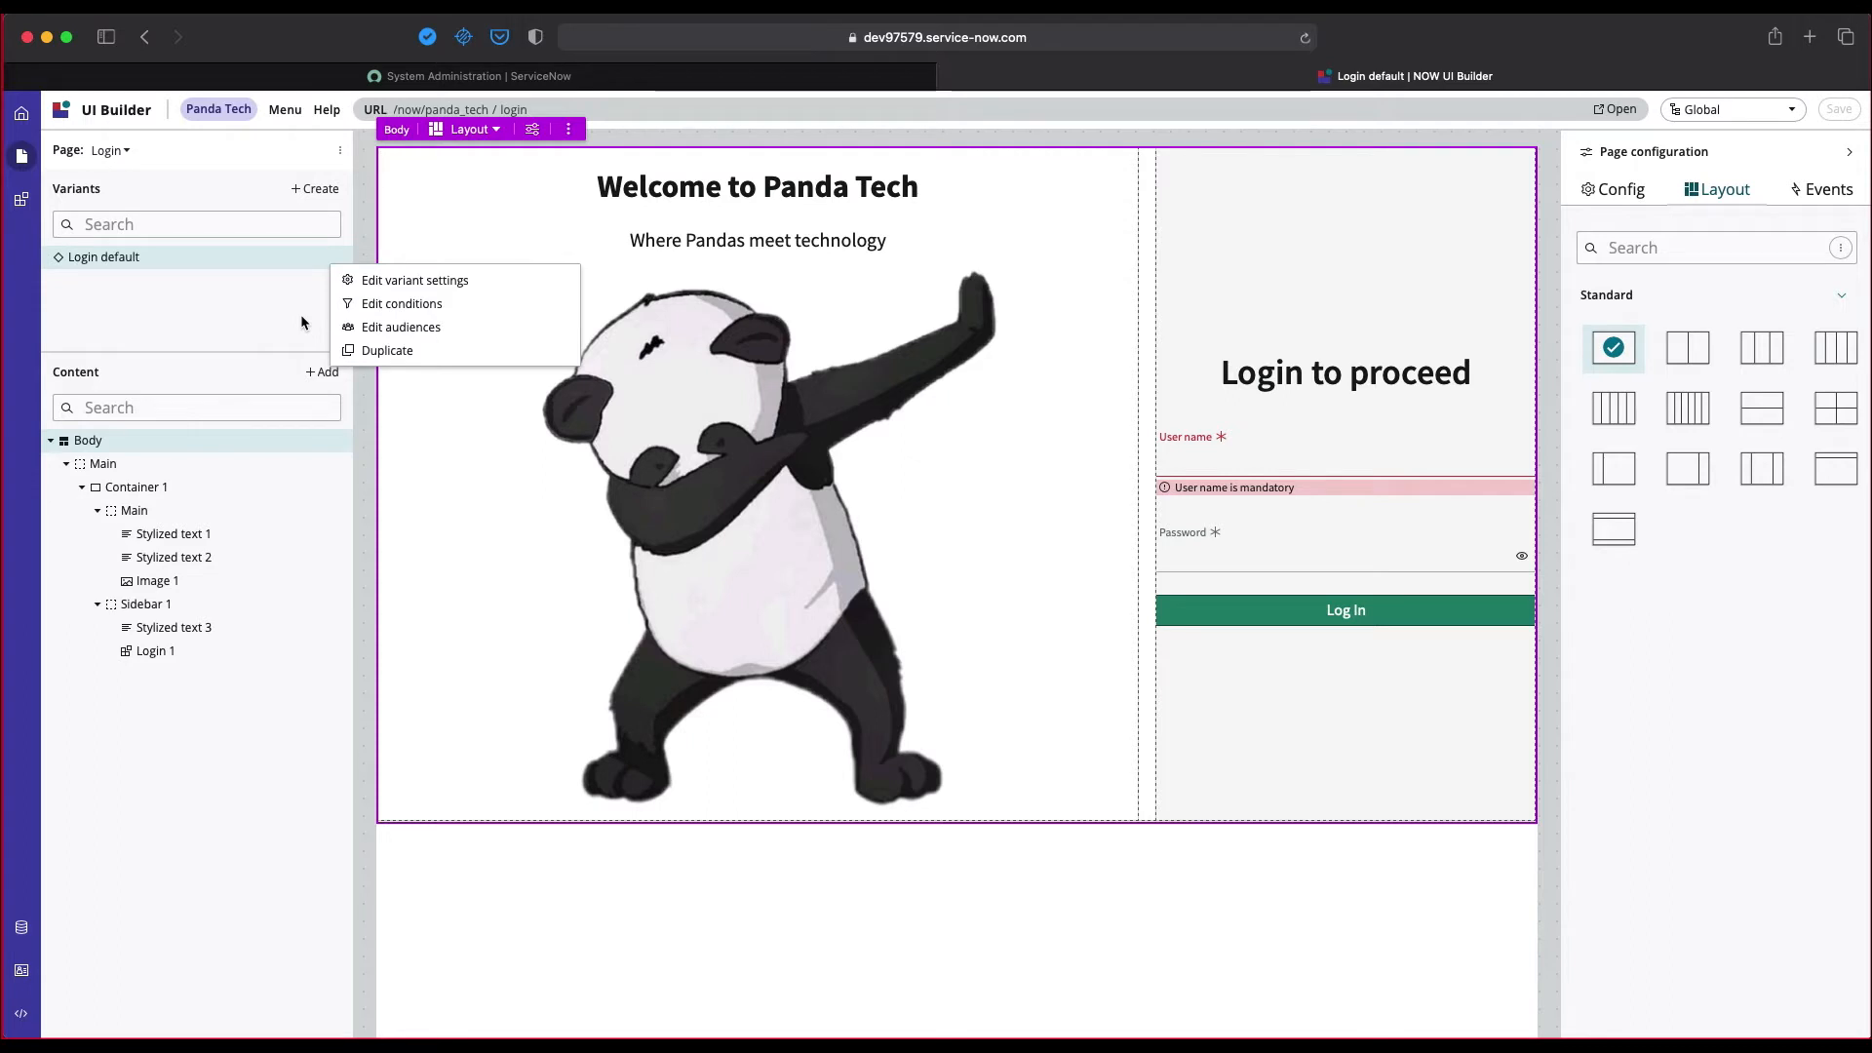
click(303, 322)
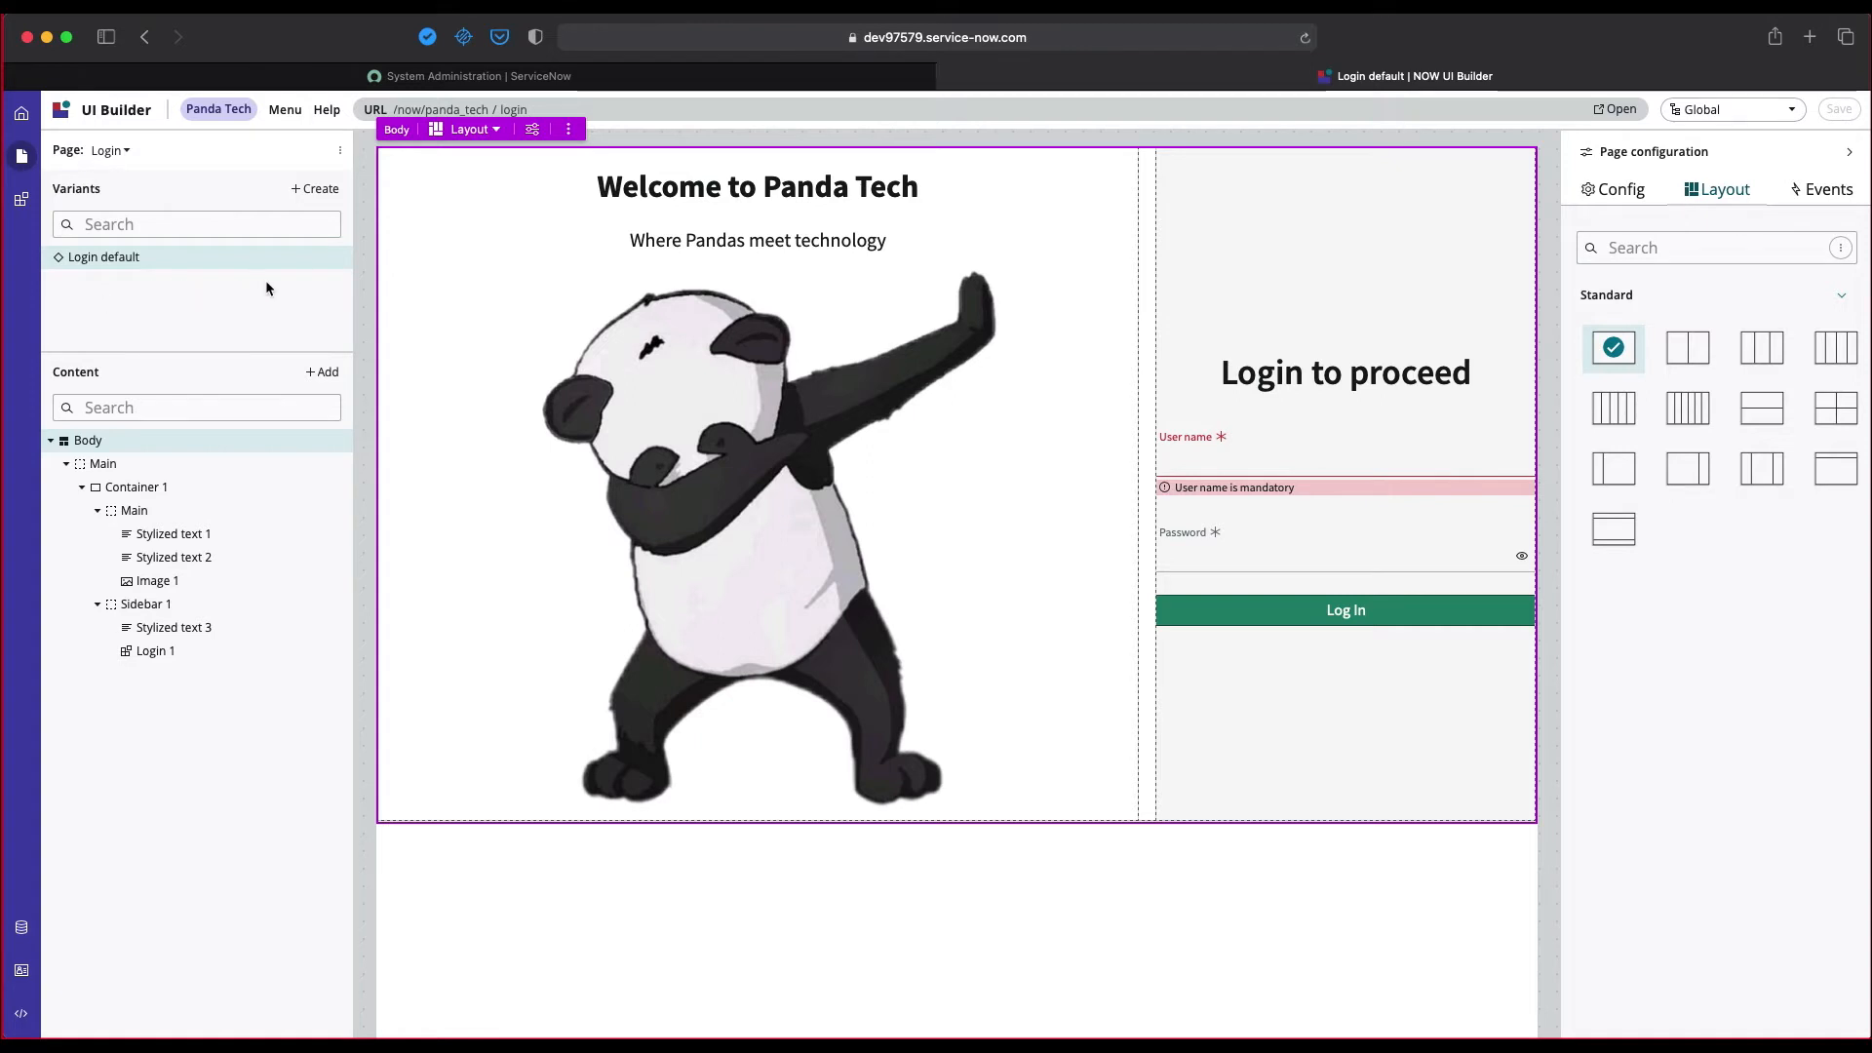
mouse_move(335, 261)
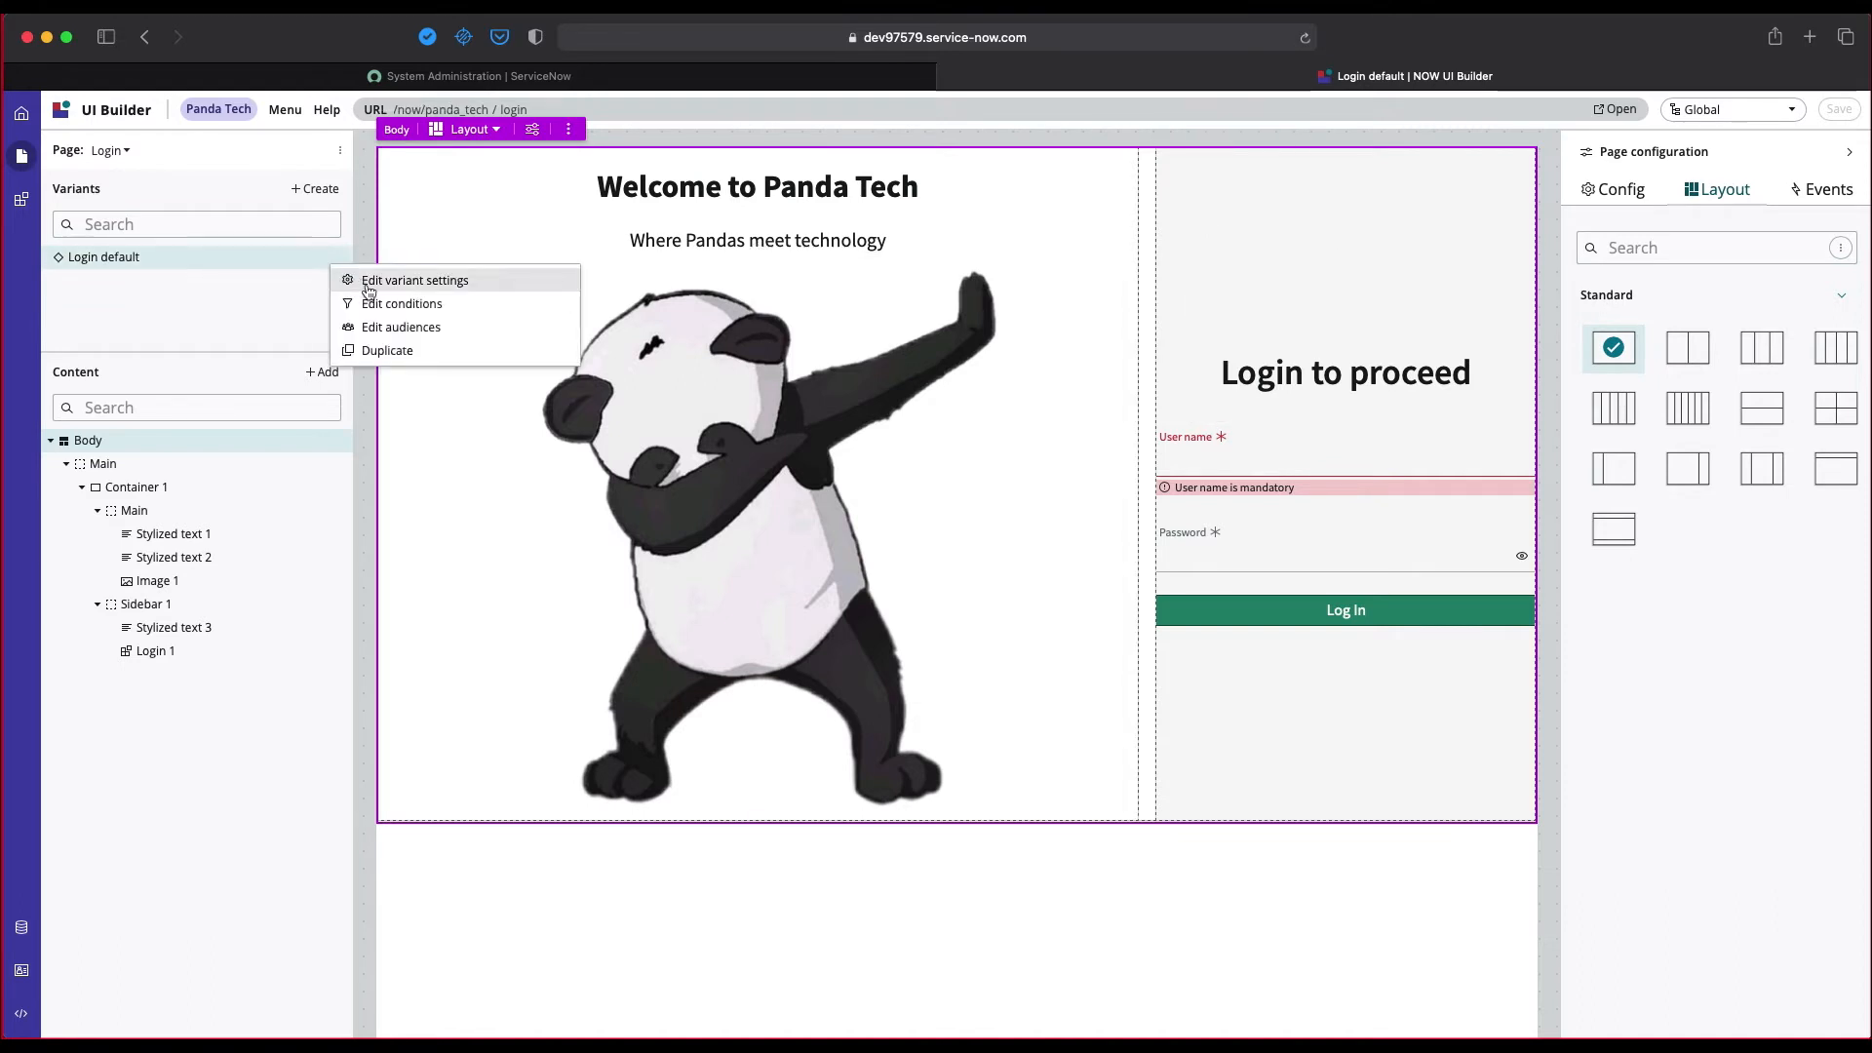
click(413, 280)
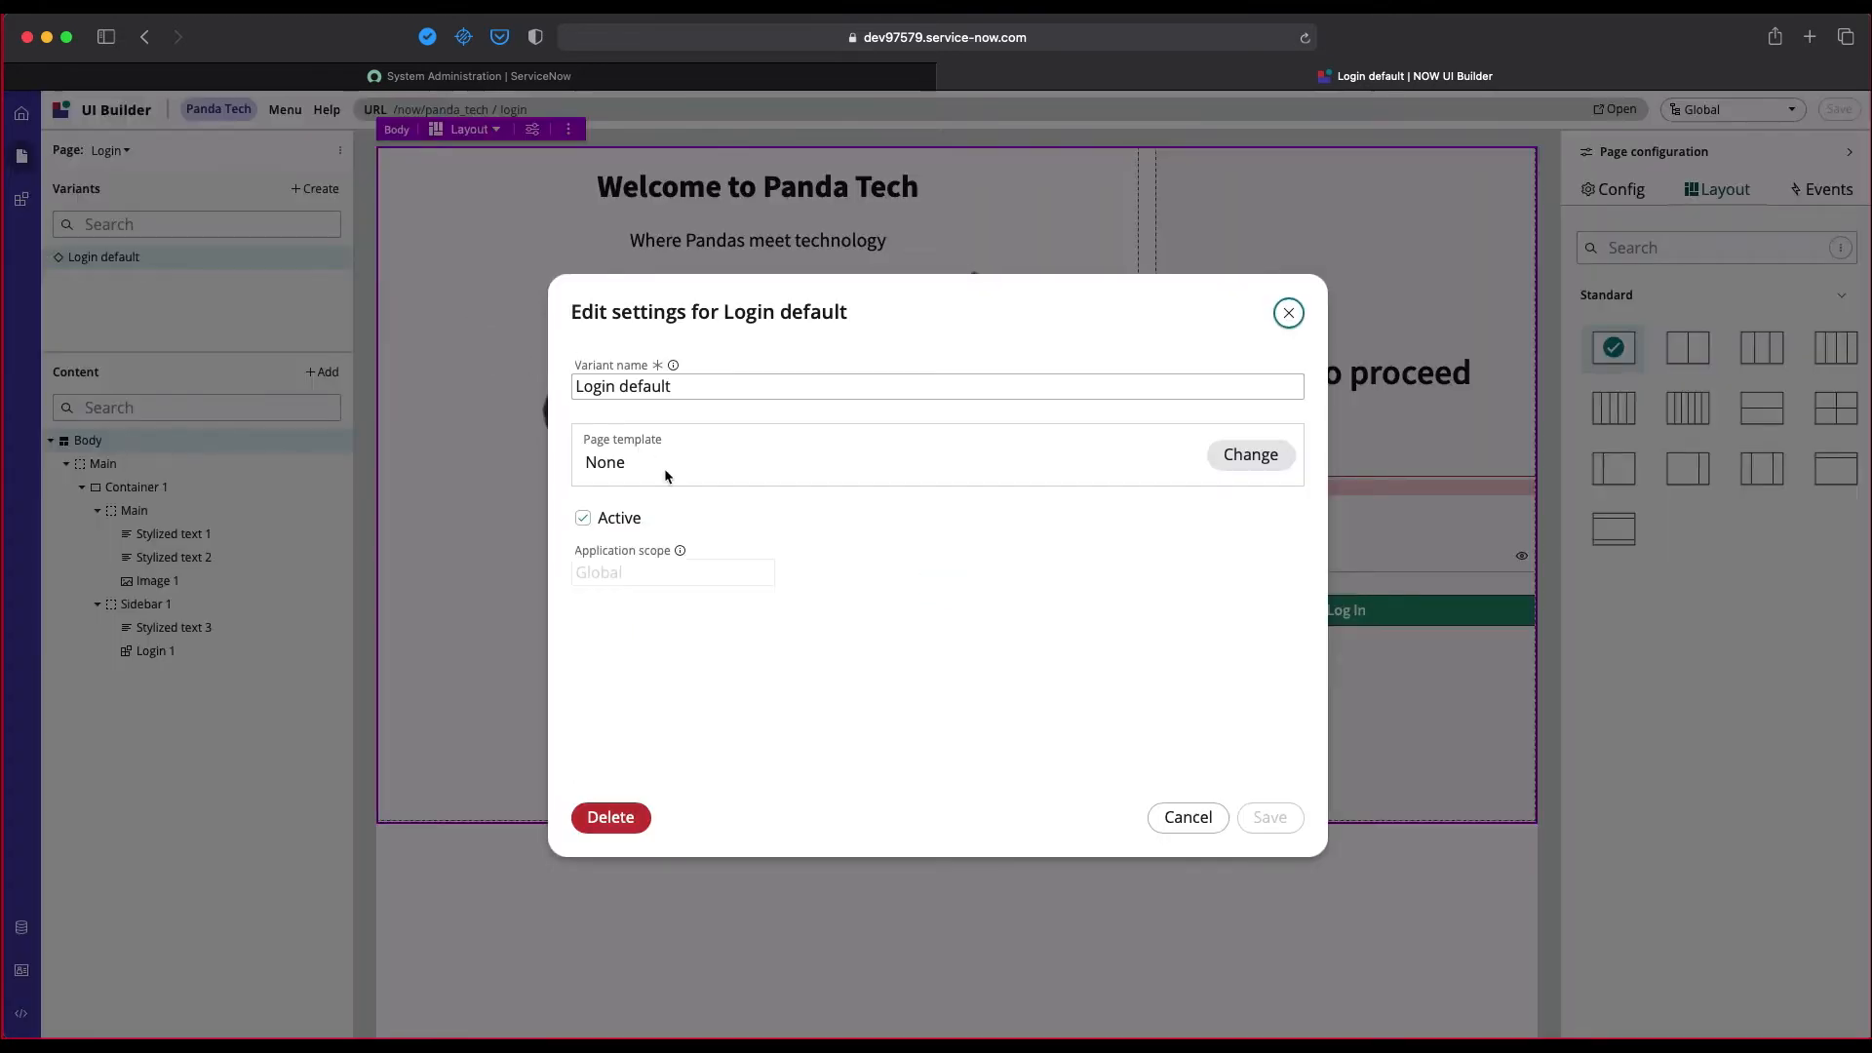
click(1187, 817)
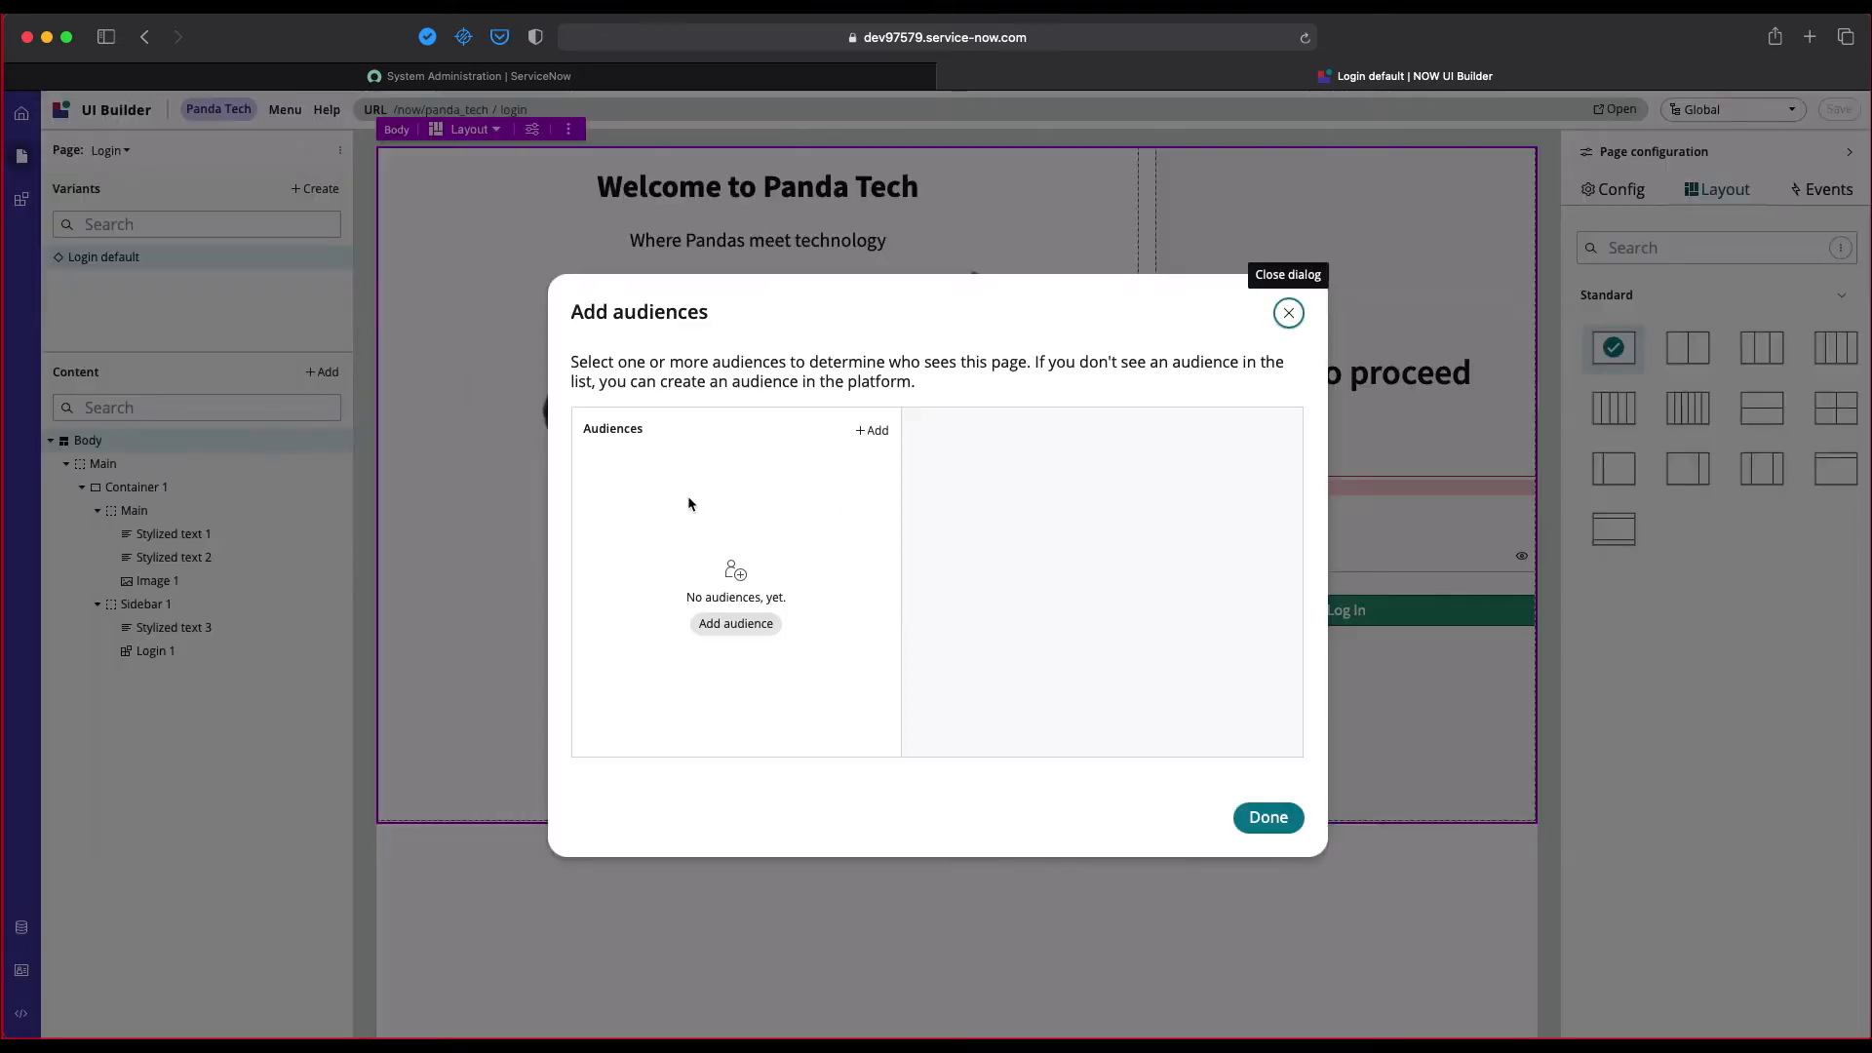
mouse_move(735, 630)
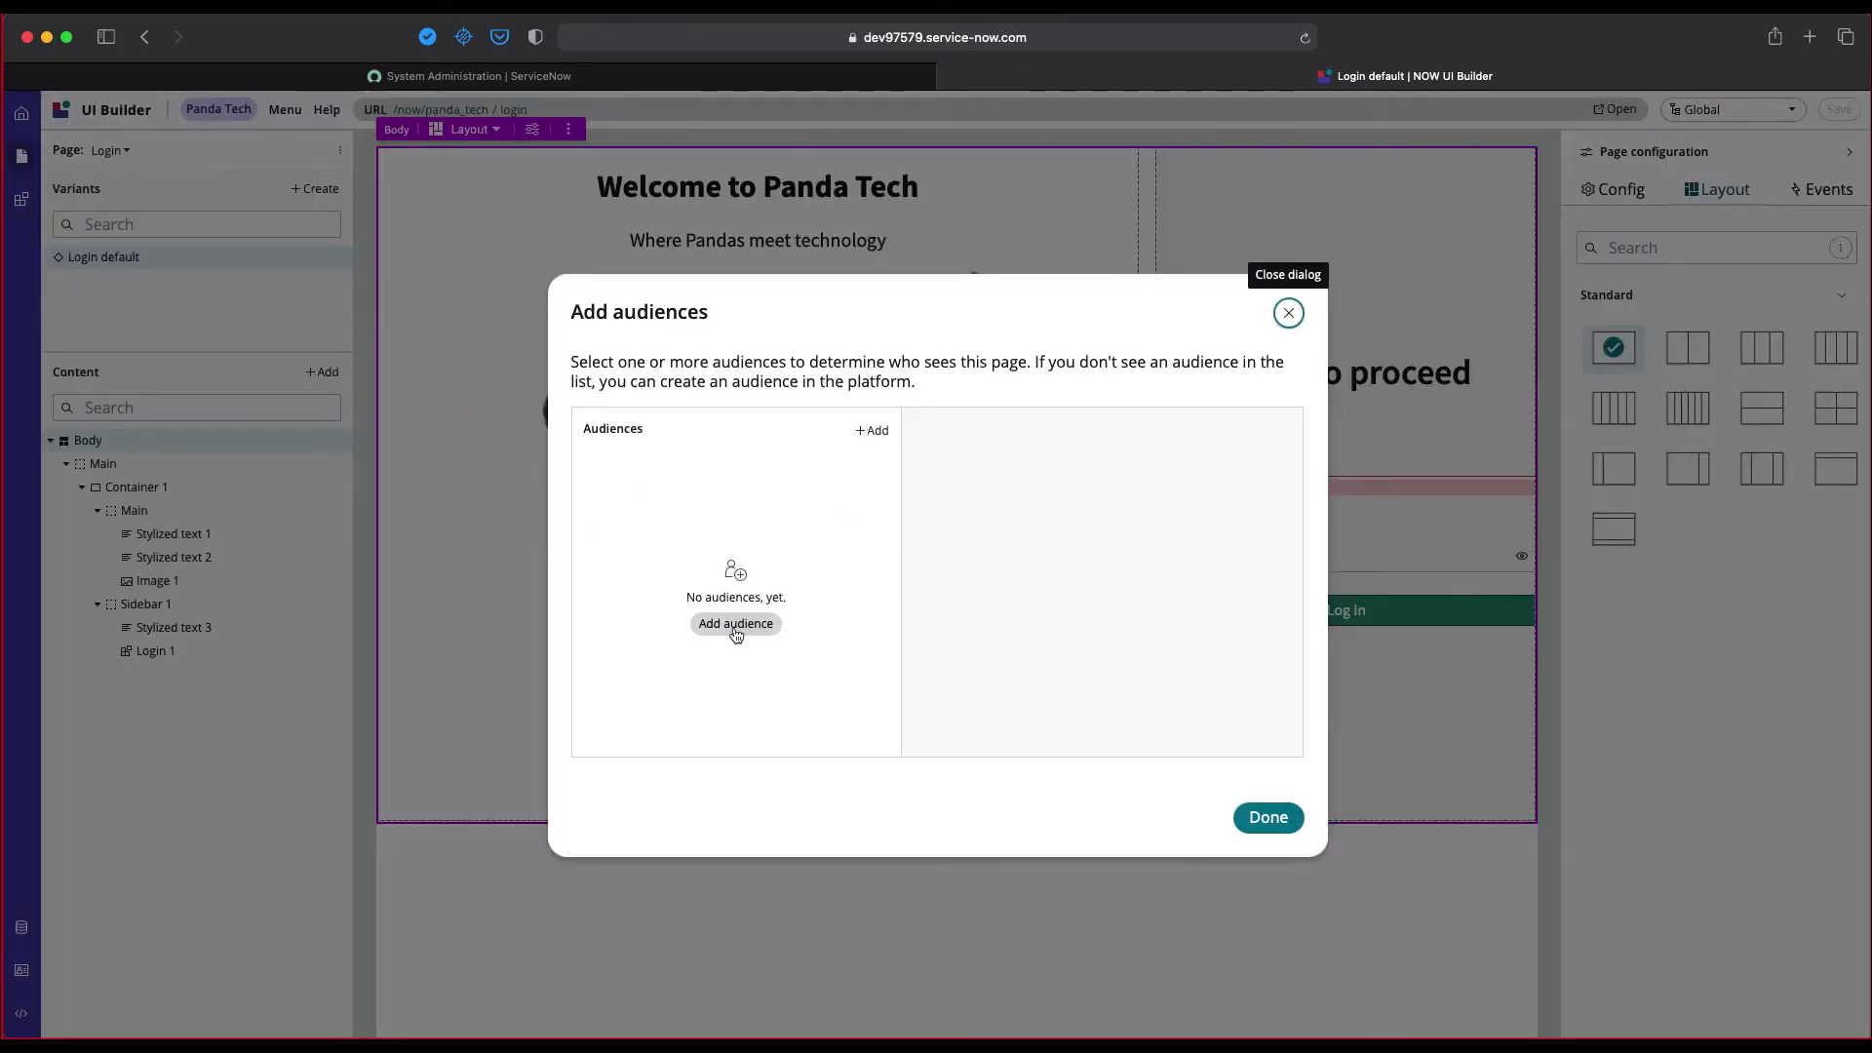
Step: Add the 'public' audience to the Login default variant, save it and finish
click(735, 624)
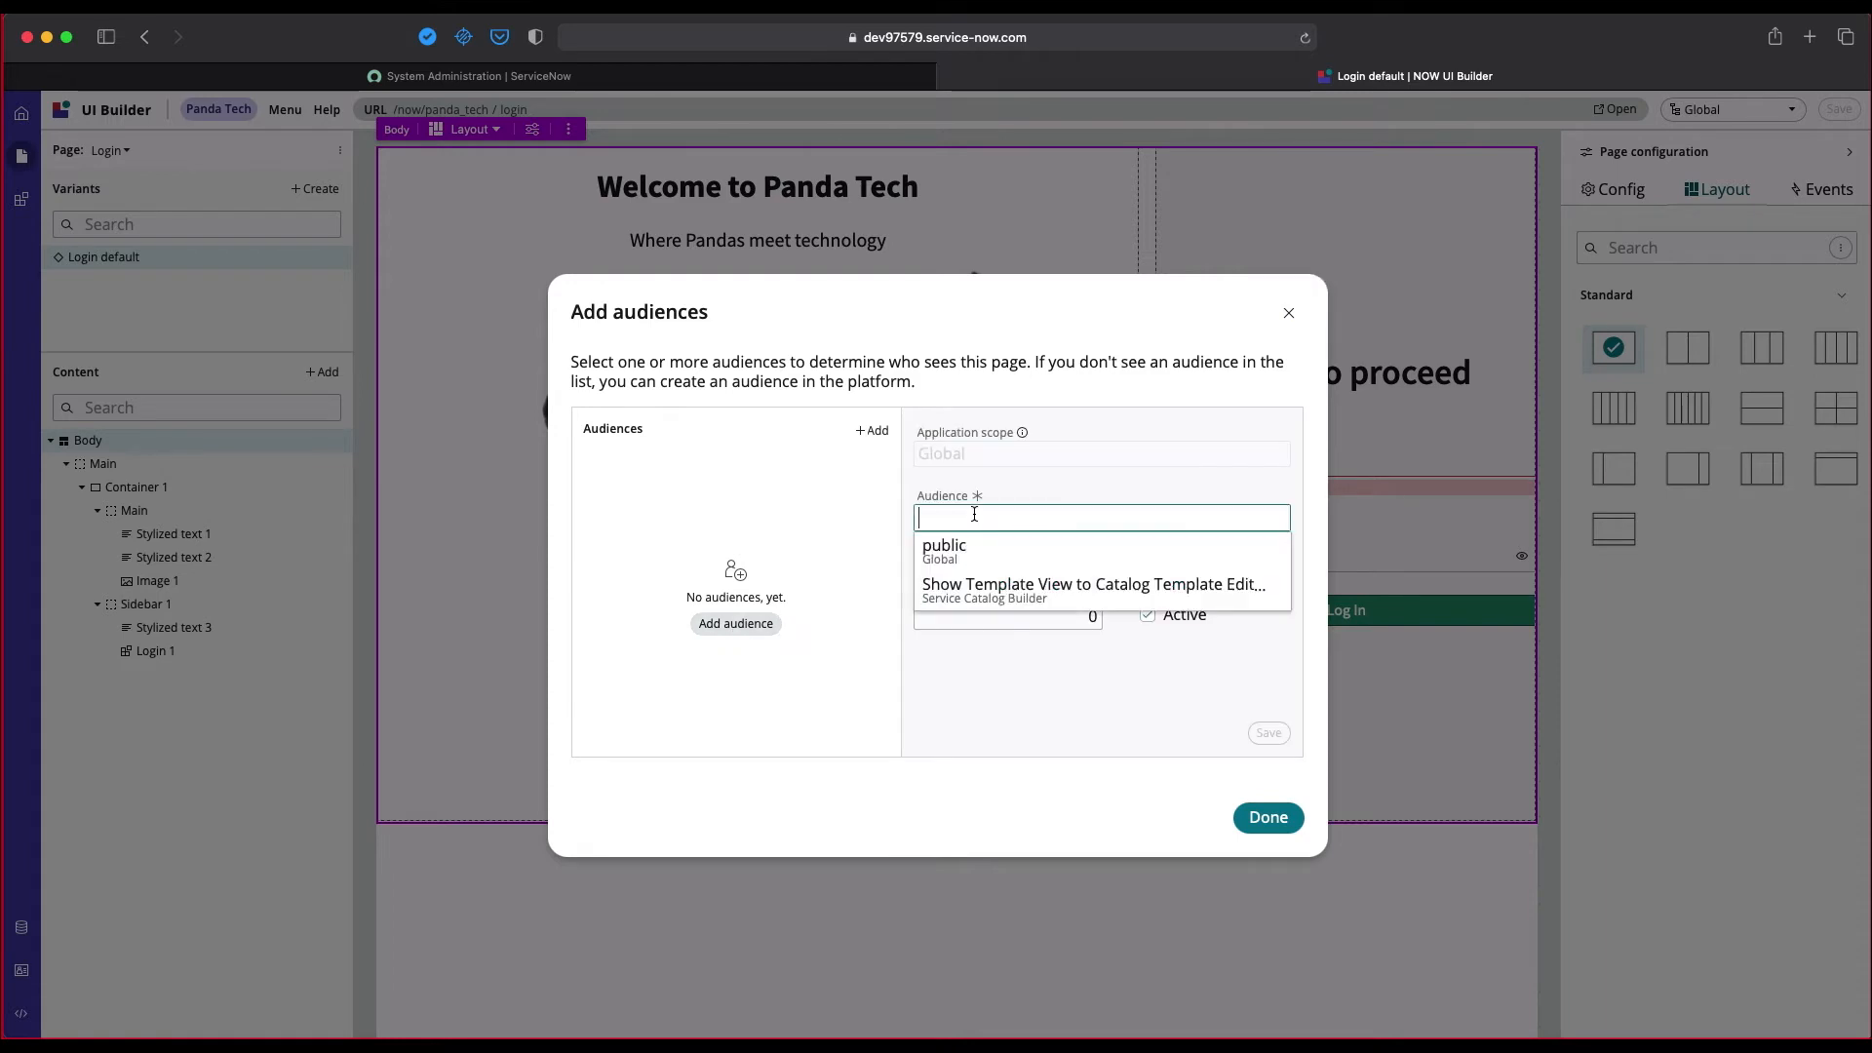
text(publi)
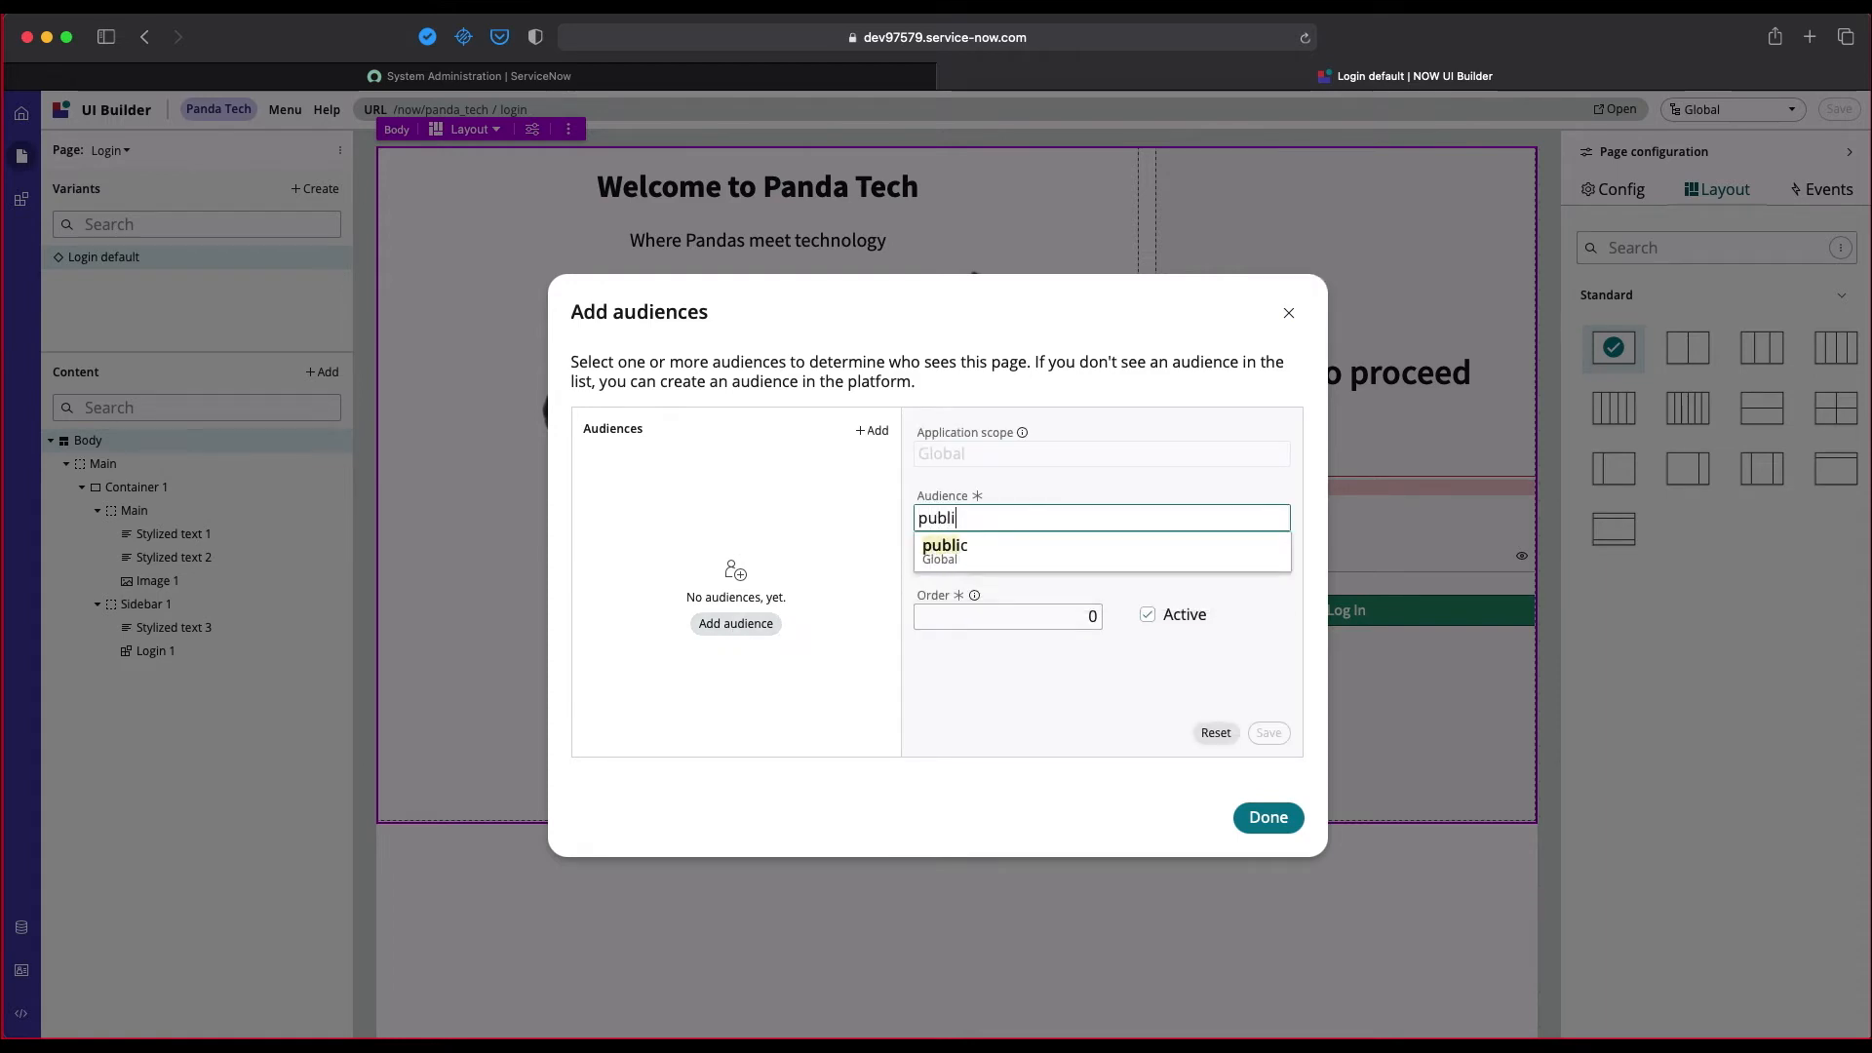
click(943, 546)
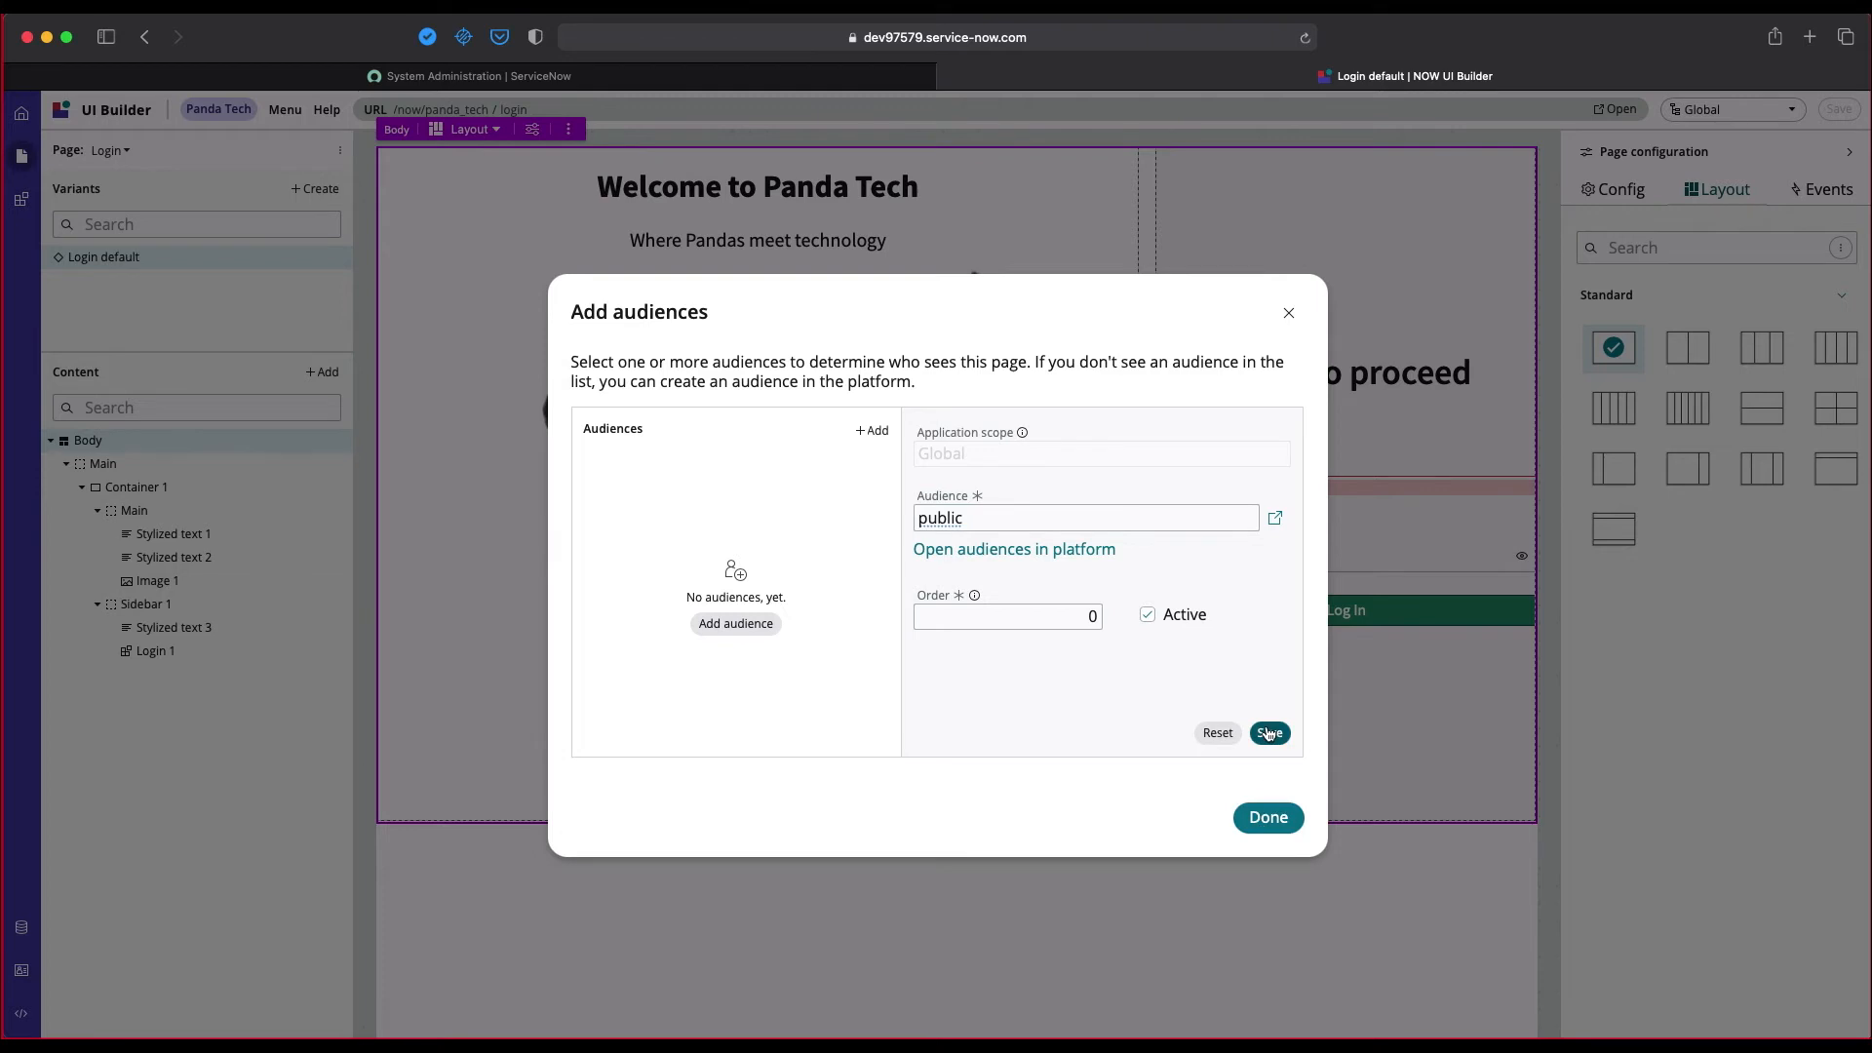
click(1270, 733)
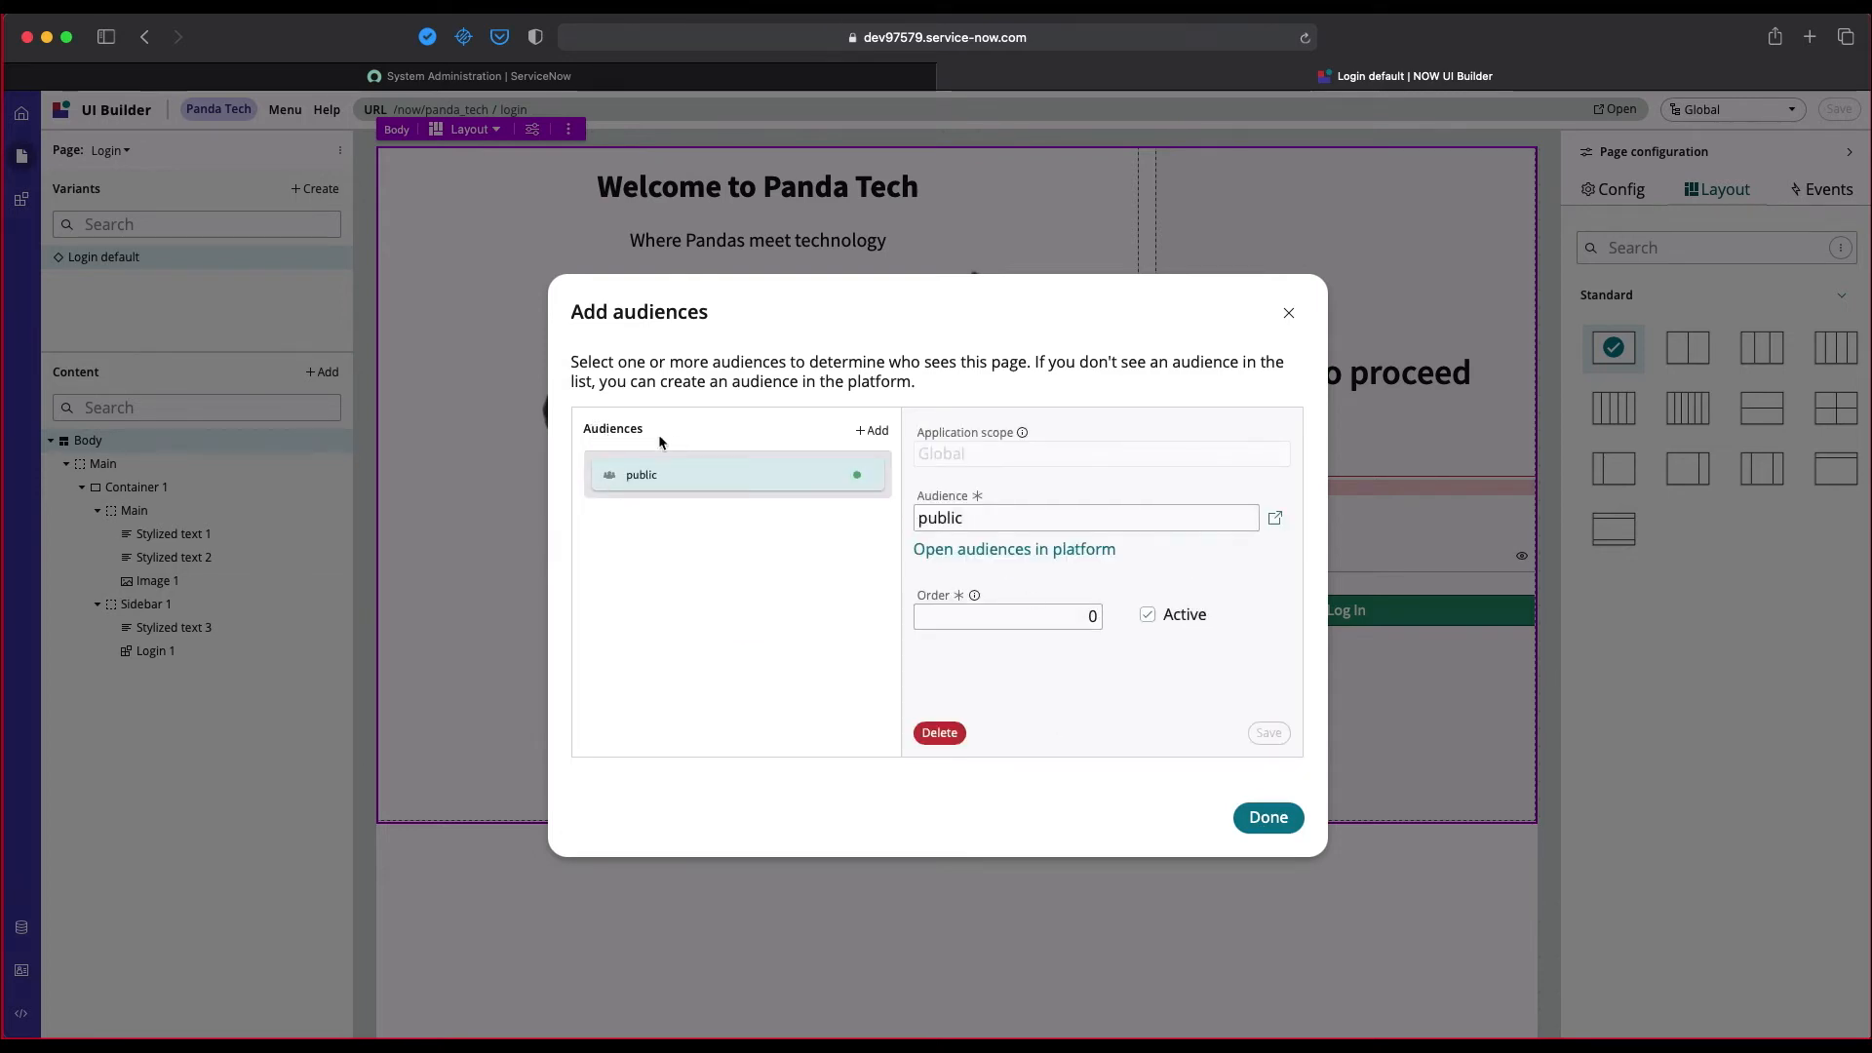
click(1267, 817)
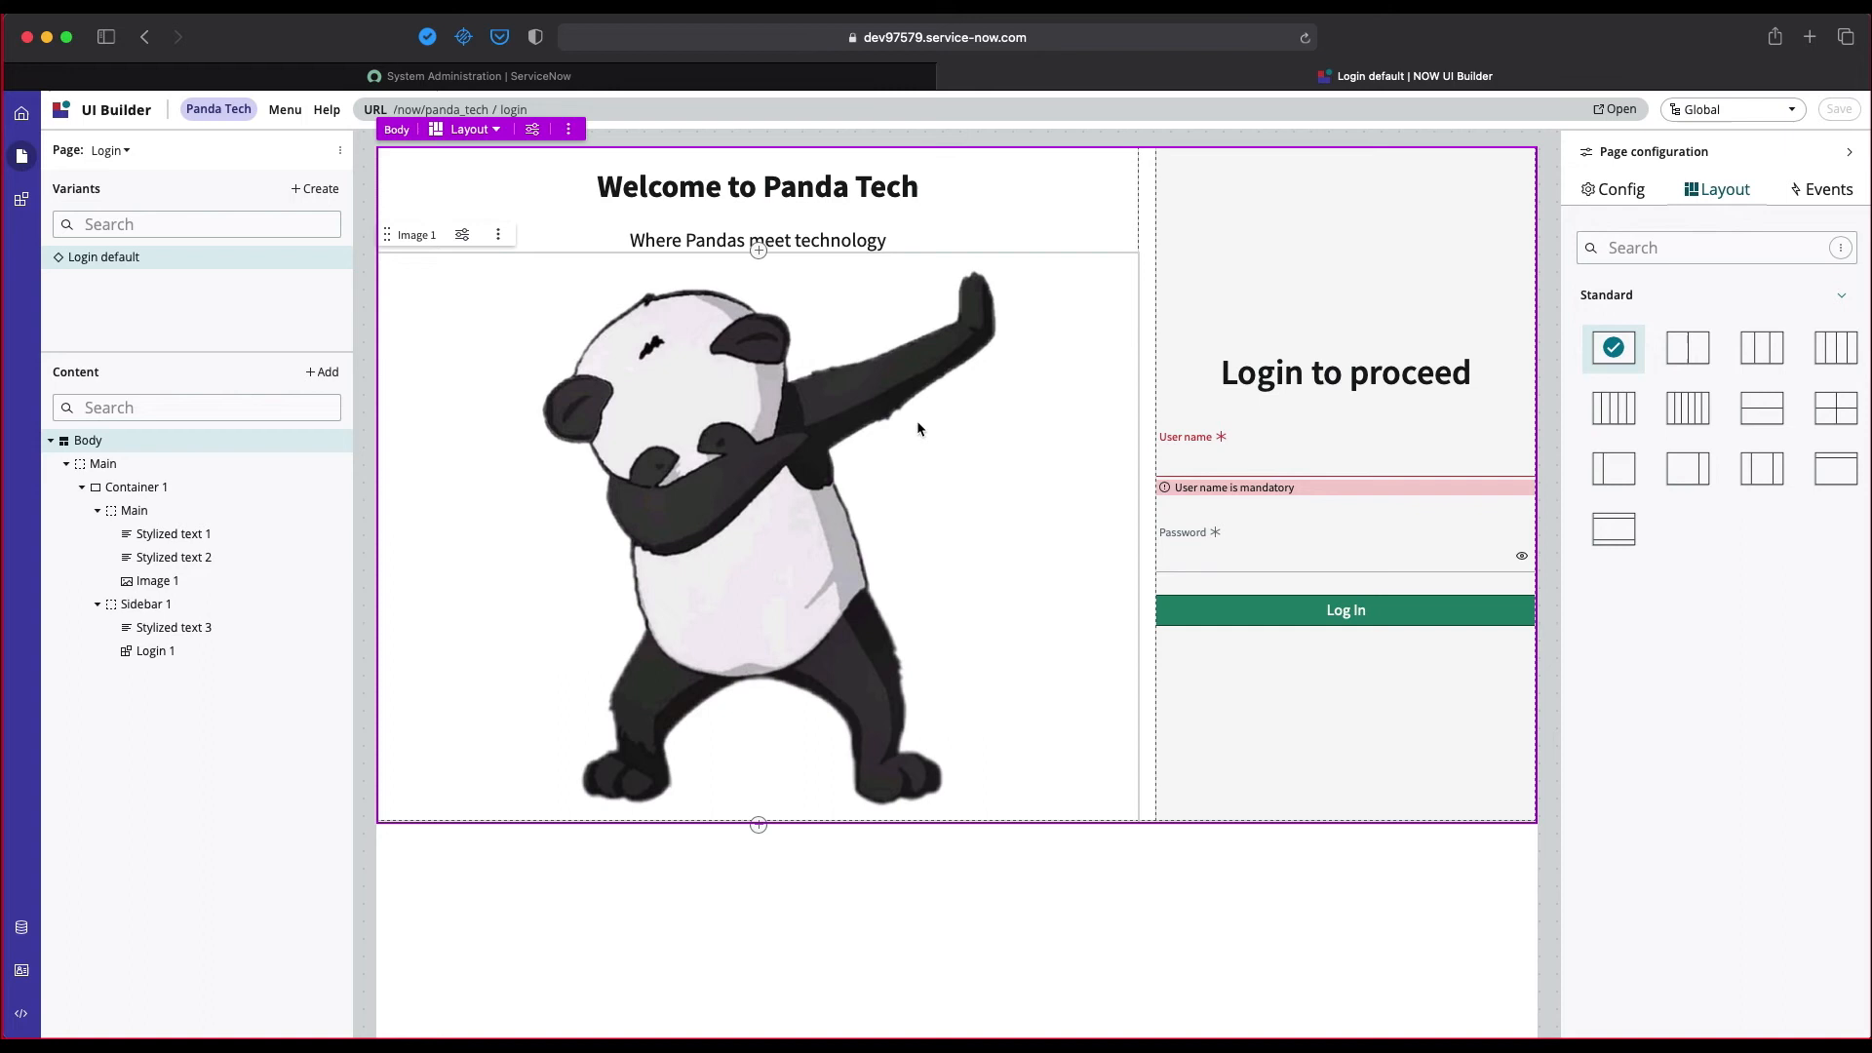
mouse_move(443, 345)
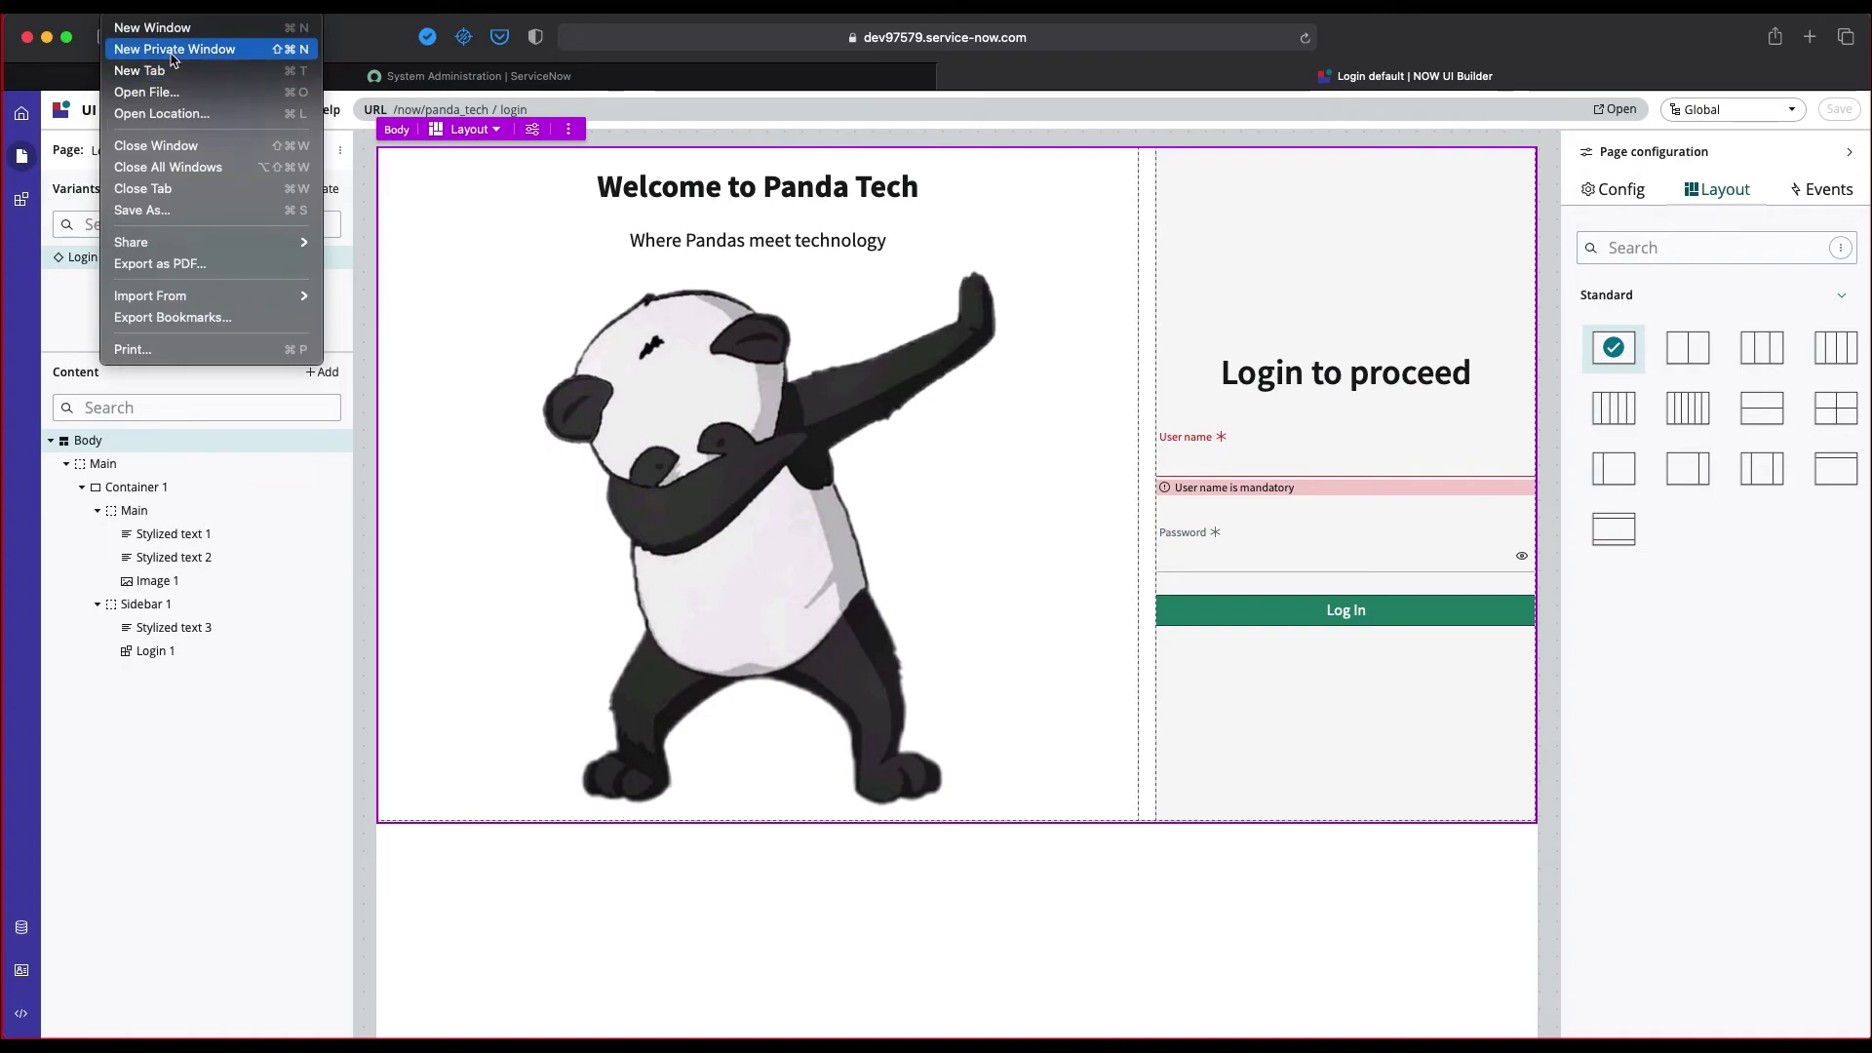
Step: Load the instance URL ending /now/panda_tech/login in a new private Safari window
click(176, 49)
text(dev97579.service-now.com)
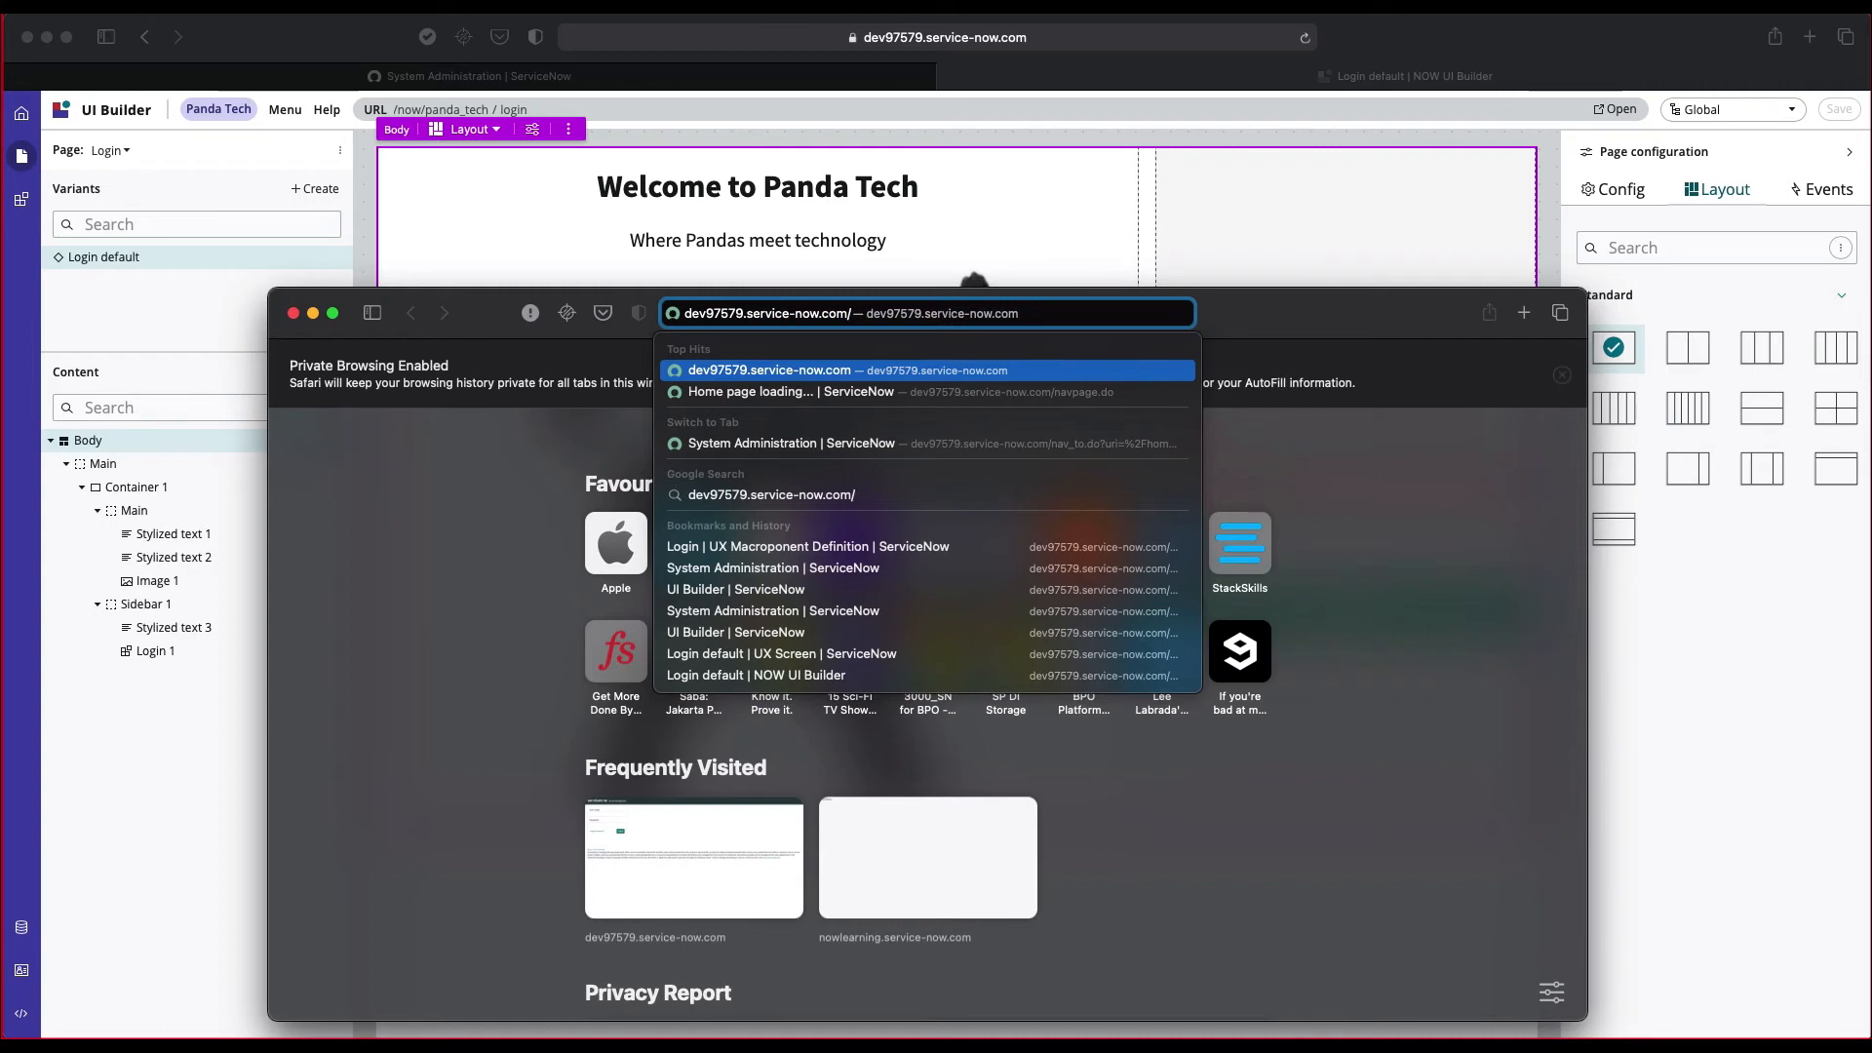
text(/now/panda_tech/login)
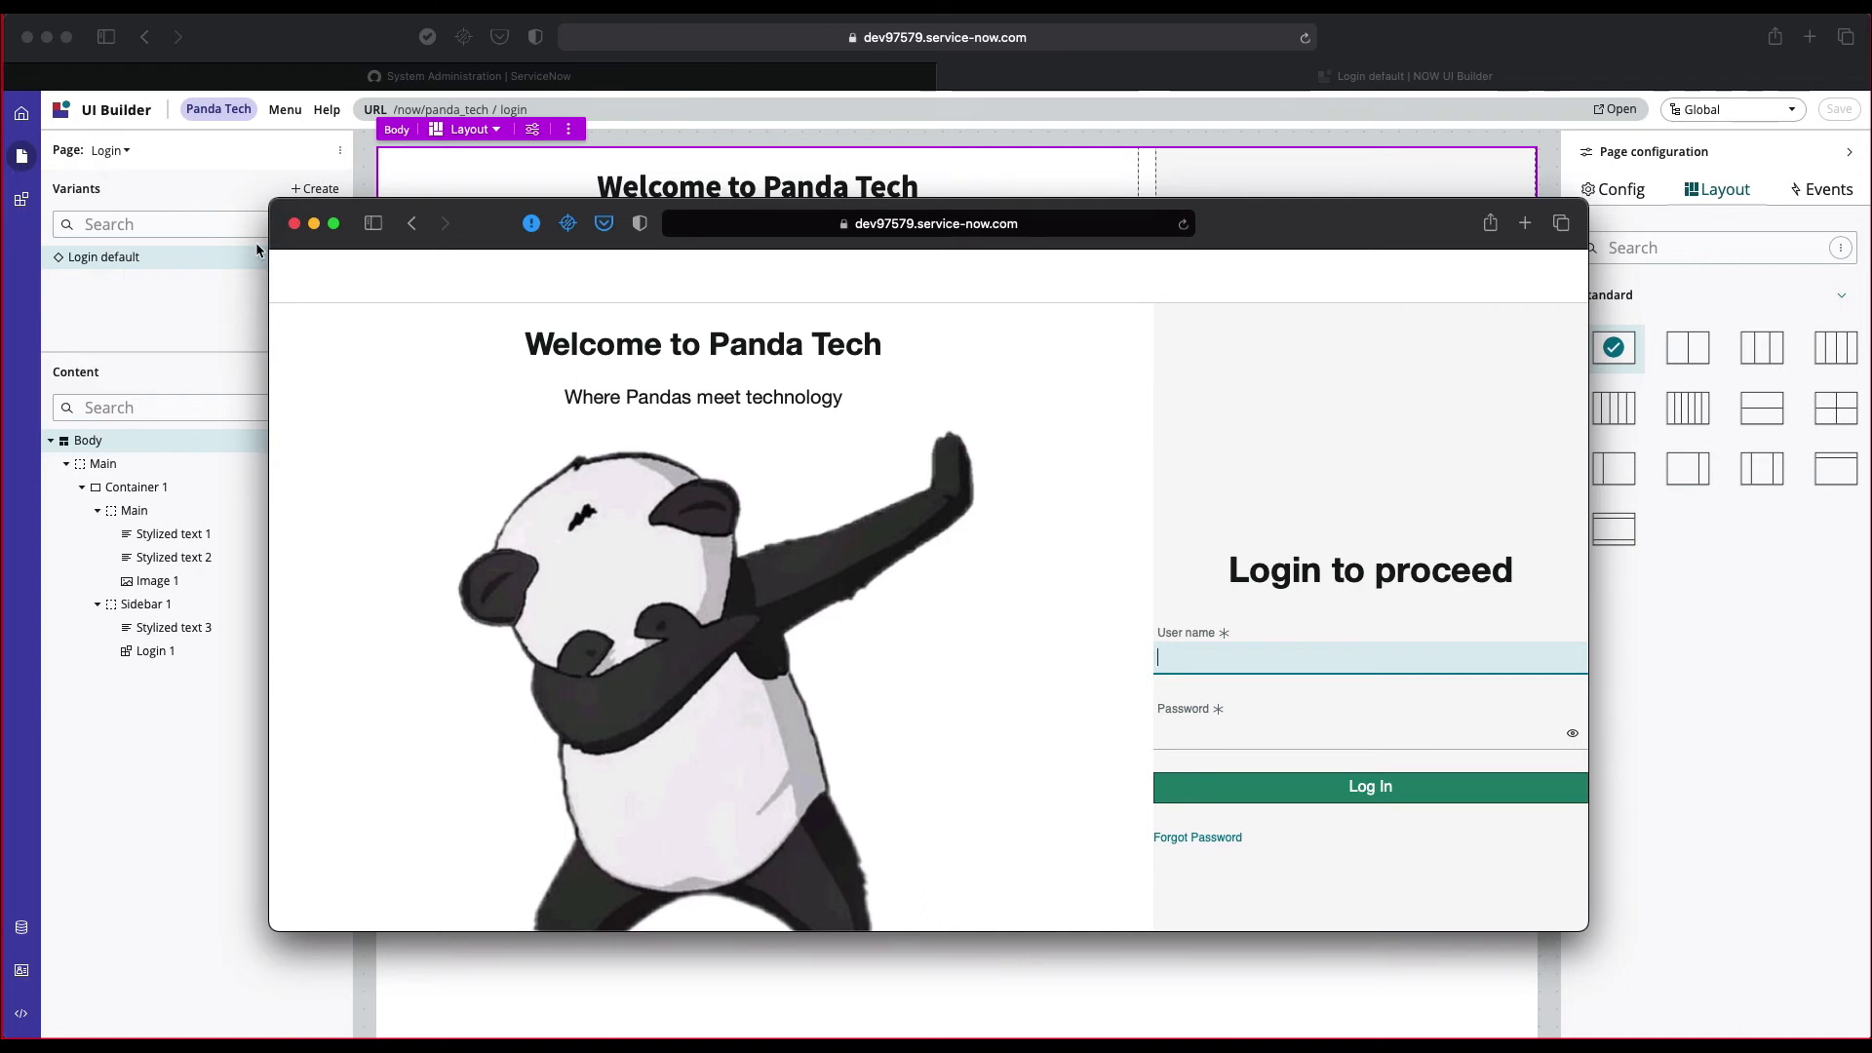
mouse_move(458, 227)
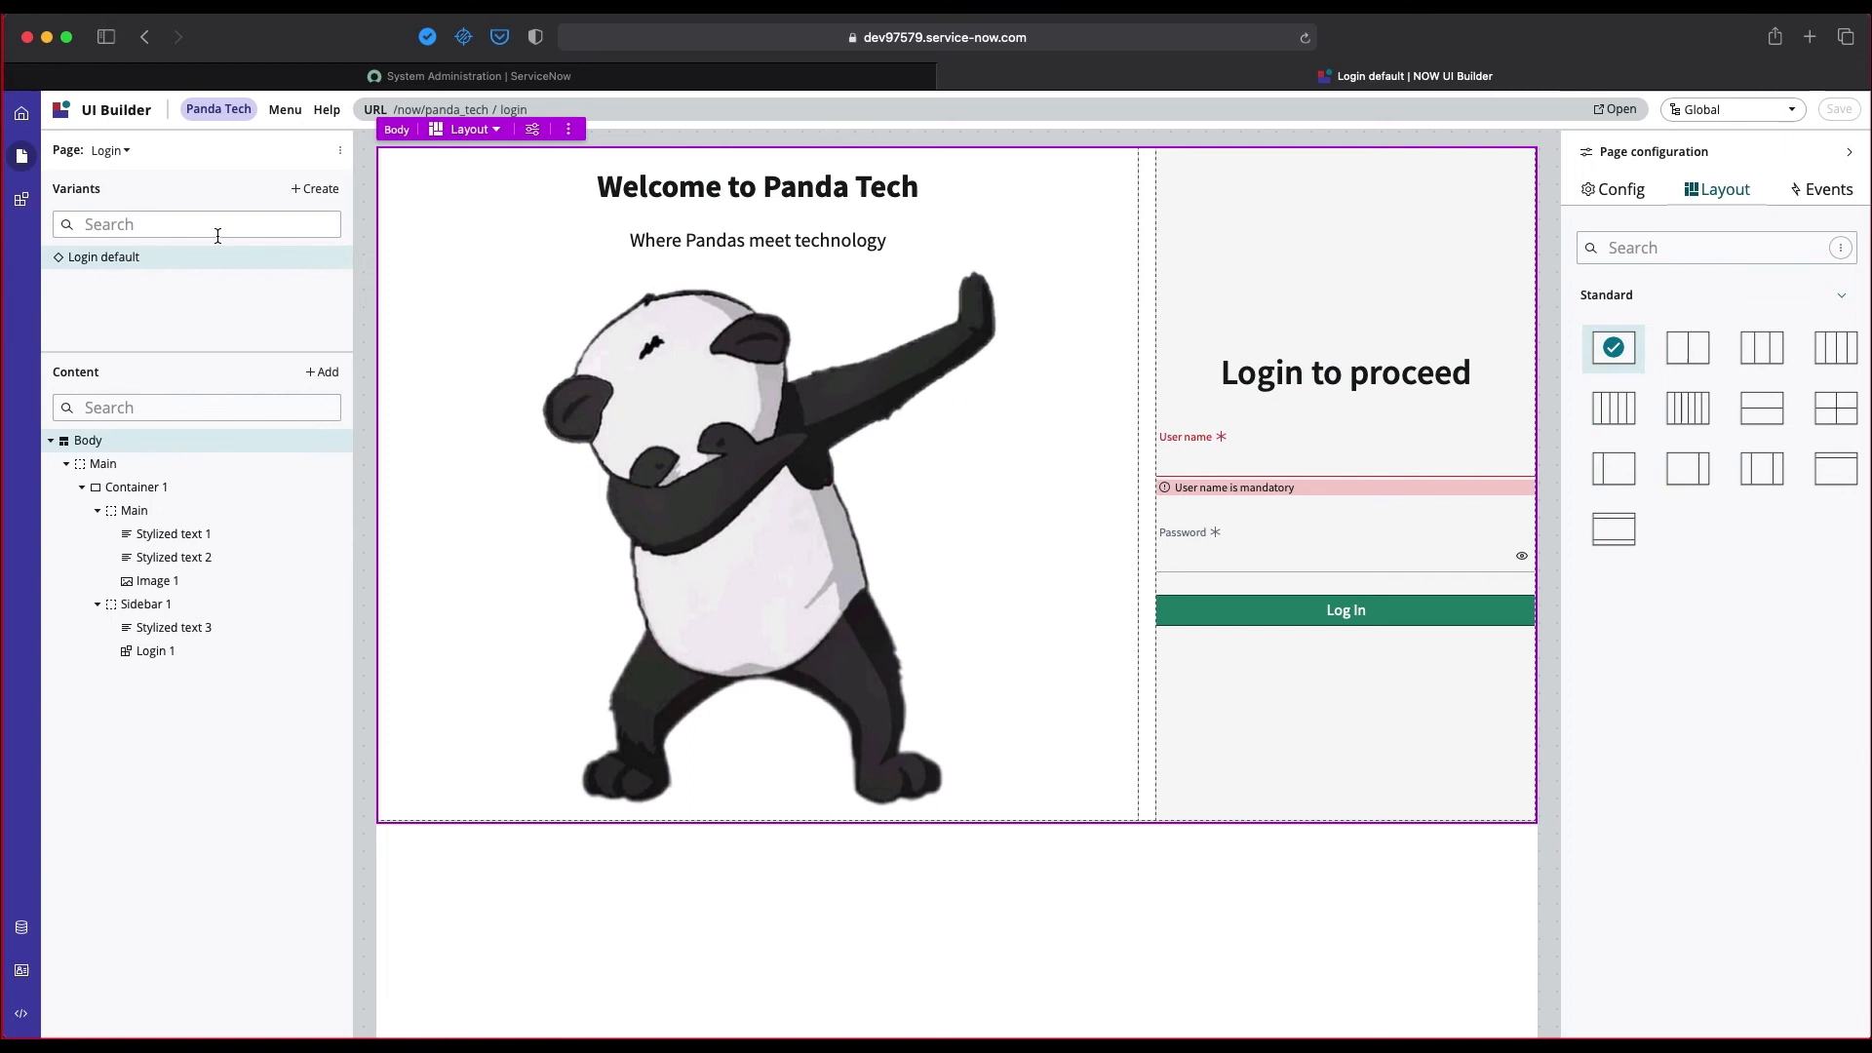
mouse_move(137, 109)
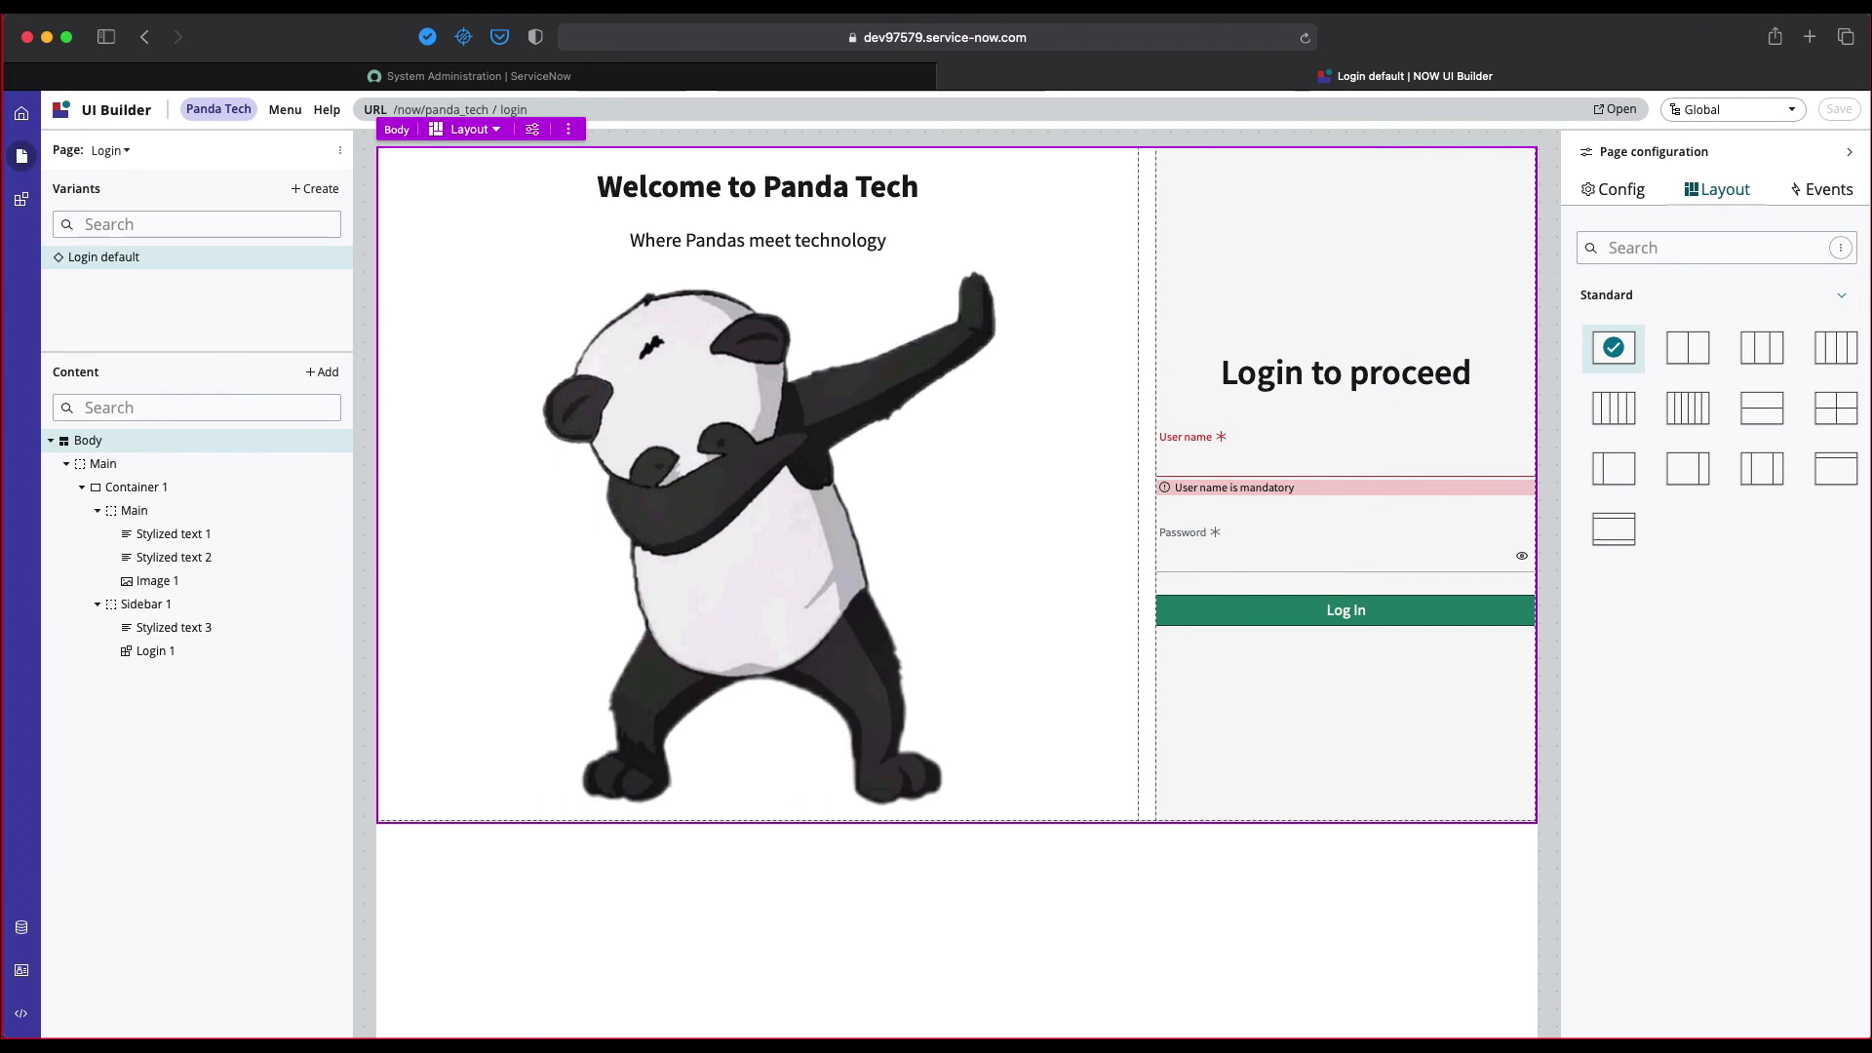
mouse_move(339, 608)
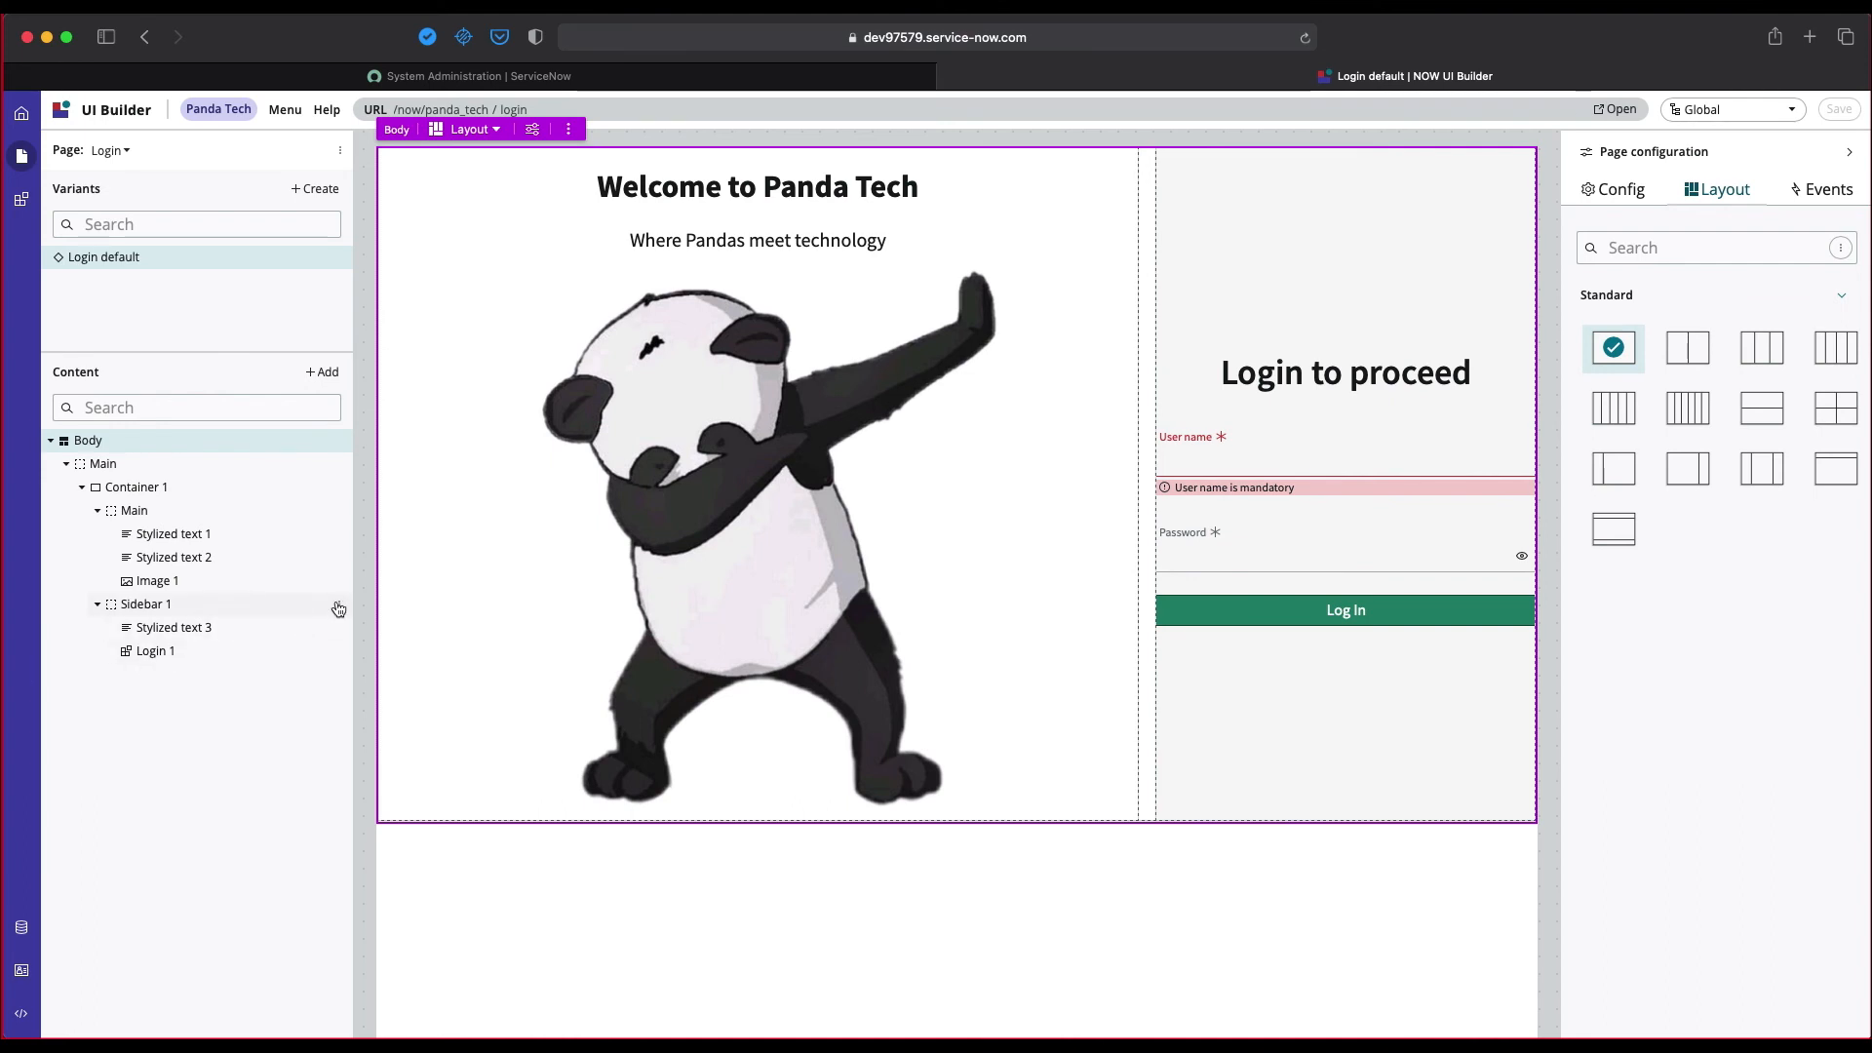
mouse_move(357, 611)
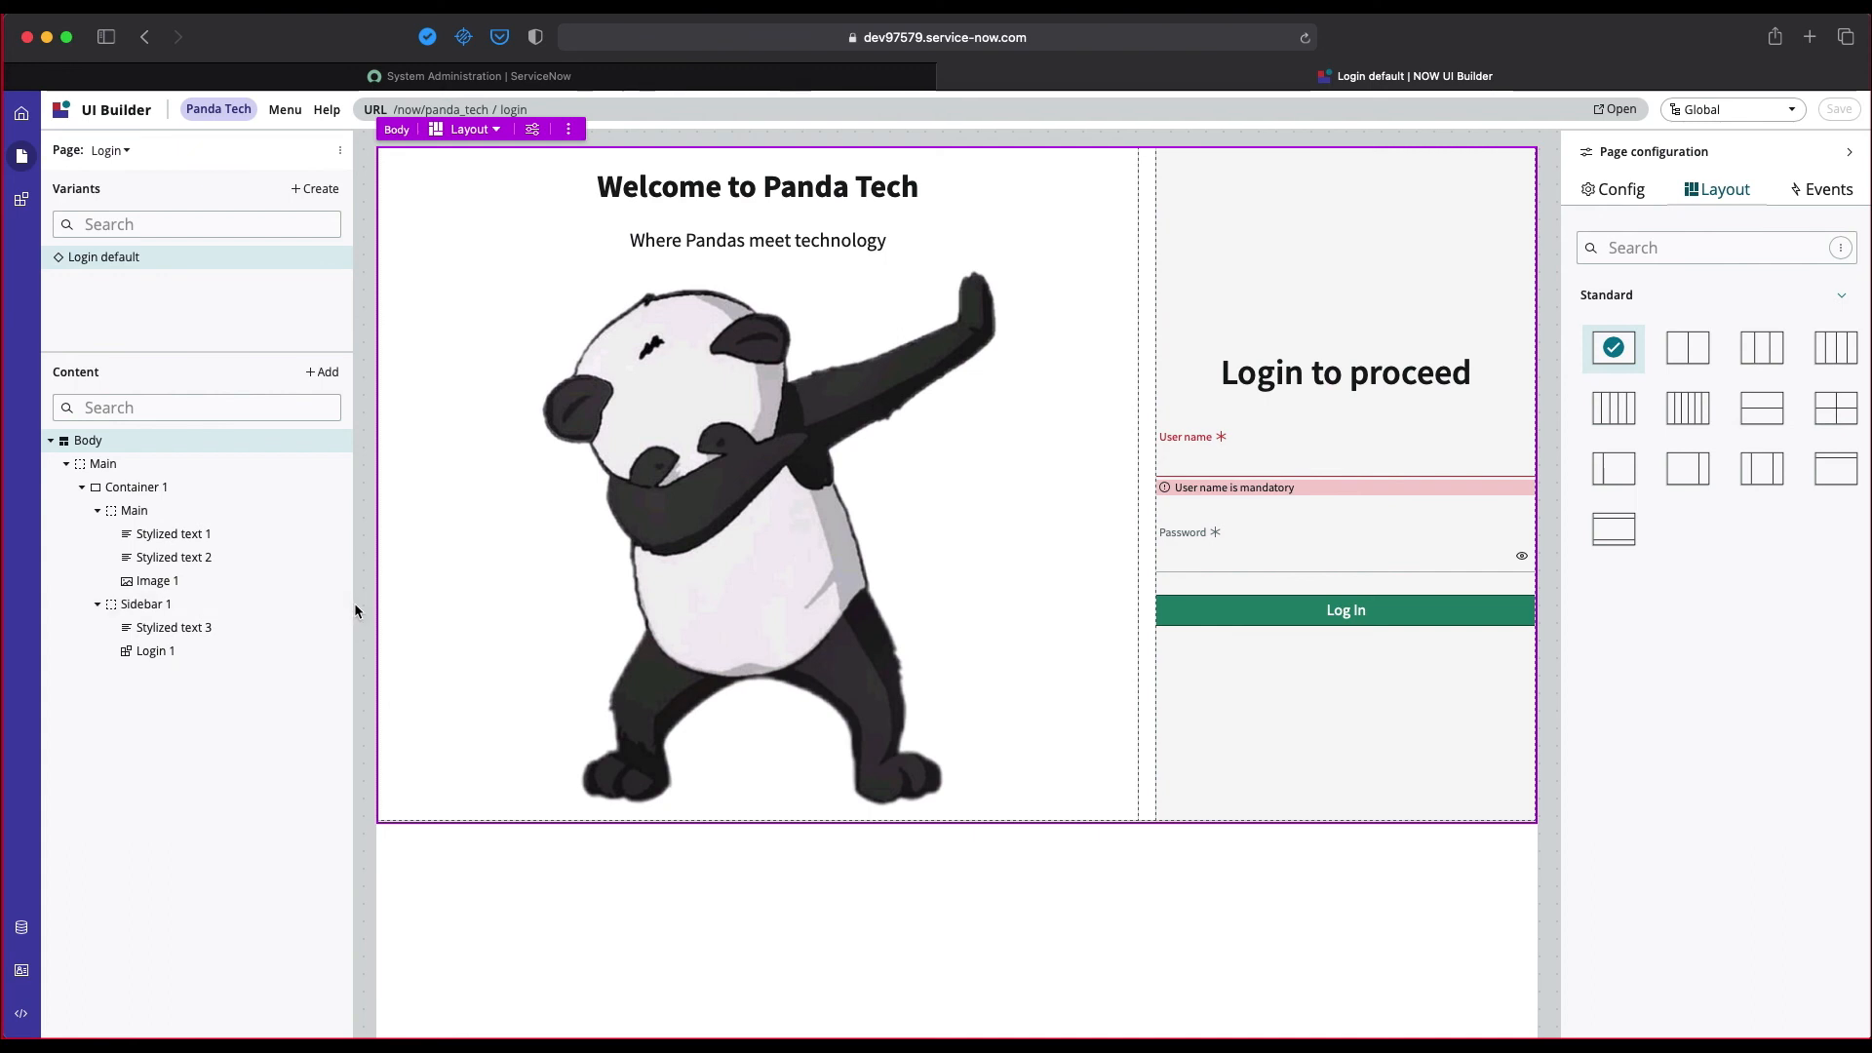